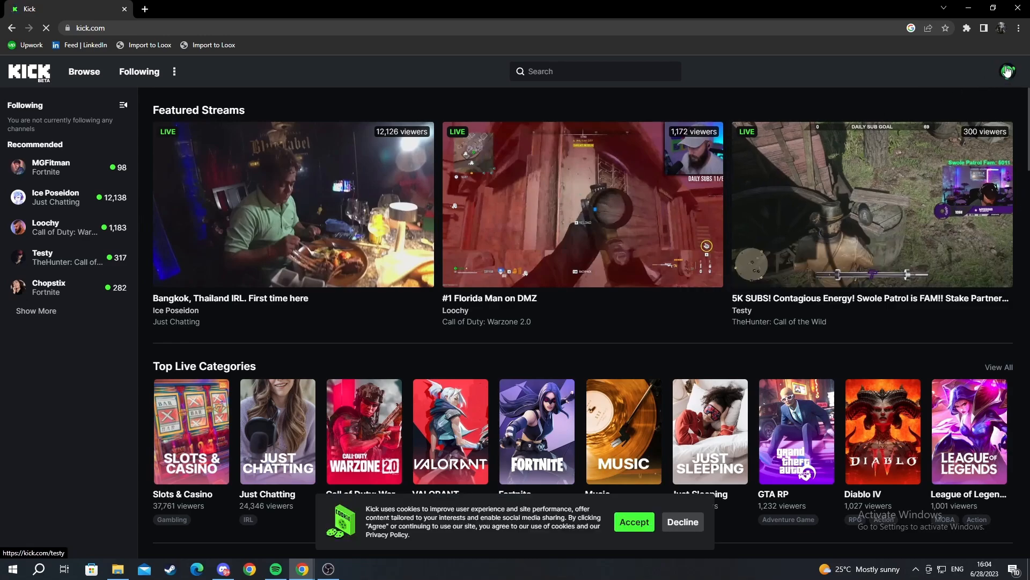
# - Go to your own channel page, TutorialTrajanovski, from the account menu
pyautogui.click(1007, 71)
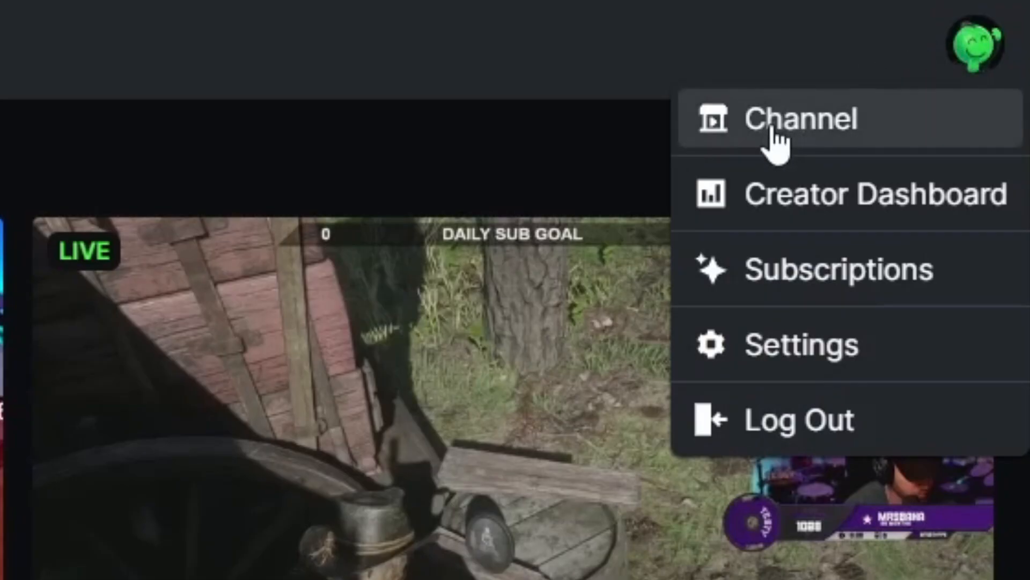
pyautogui.click(798, 119)
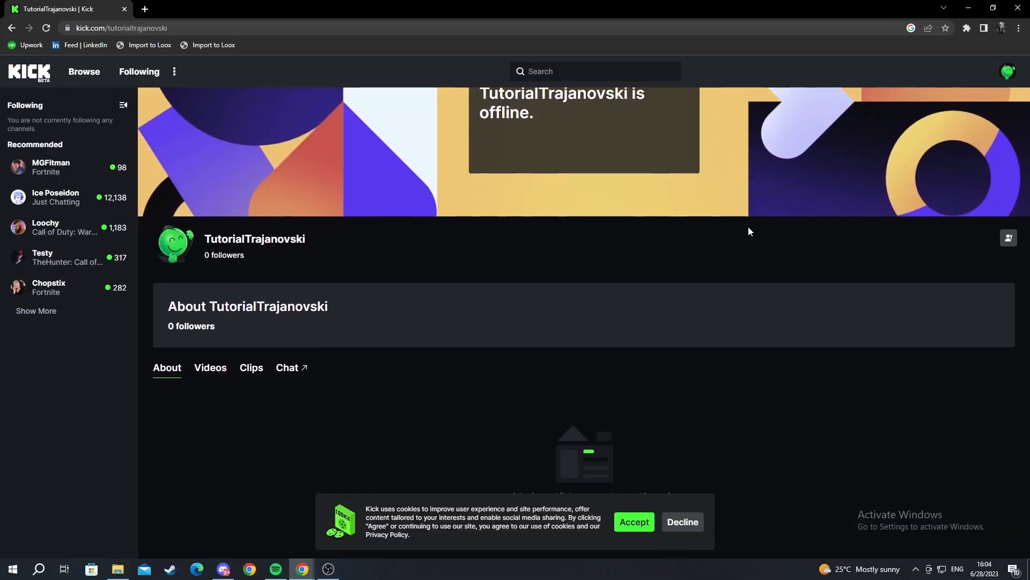
pyautogui.click(1011, 72)
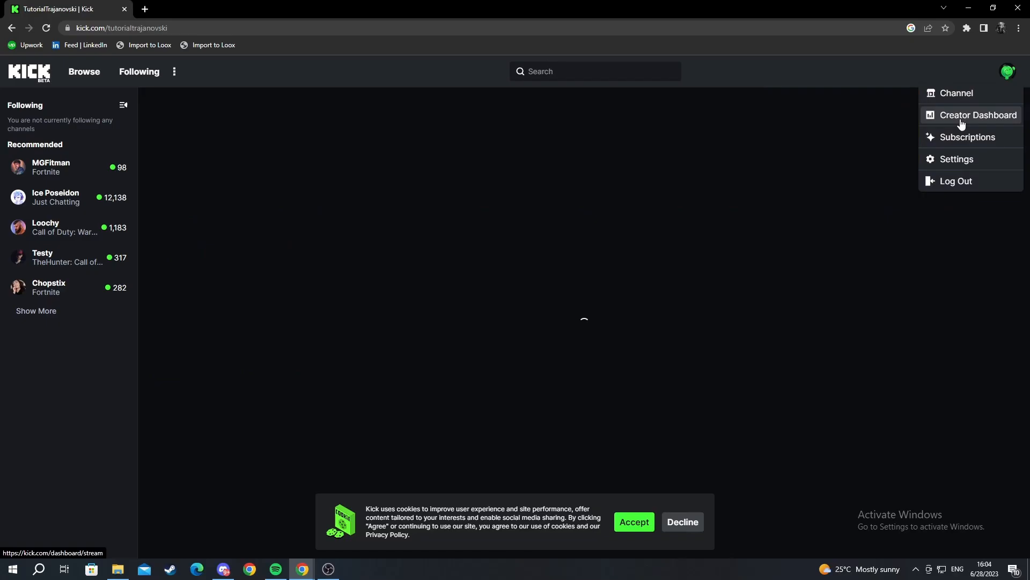
pyautogui.click(979, 115)
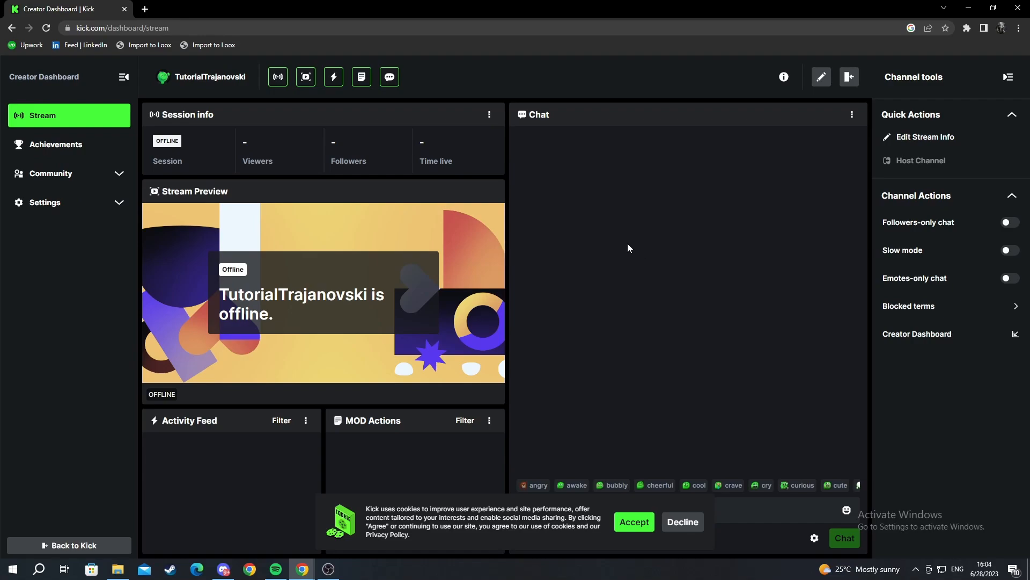
pyautogui.moveTo(317, 330)
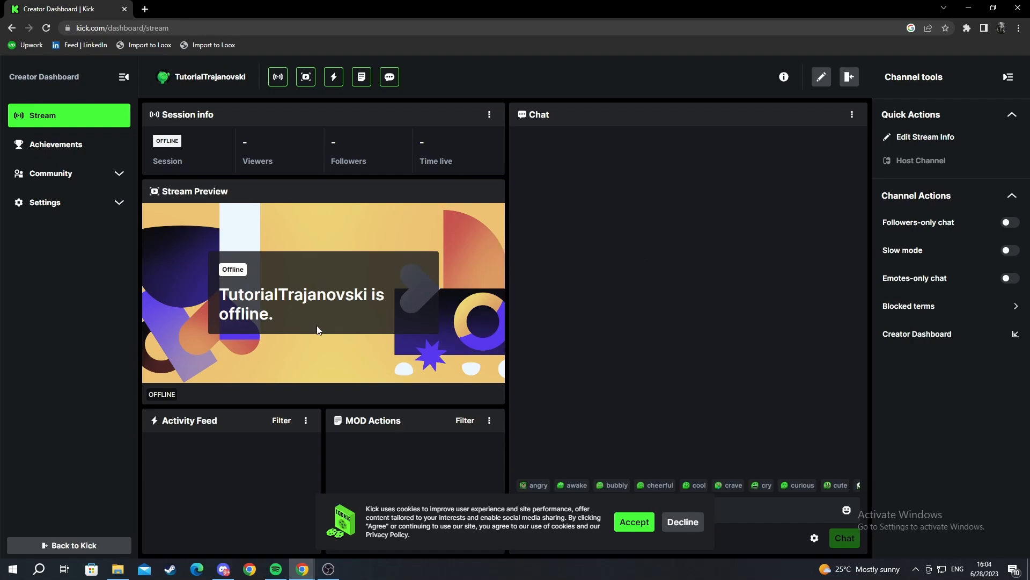
pyautogui.moveTo(924, 137)
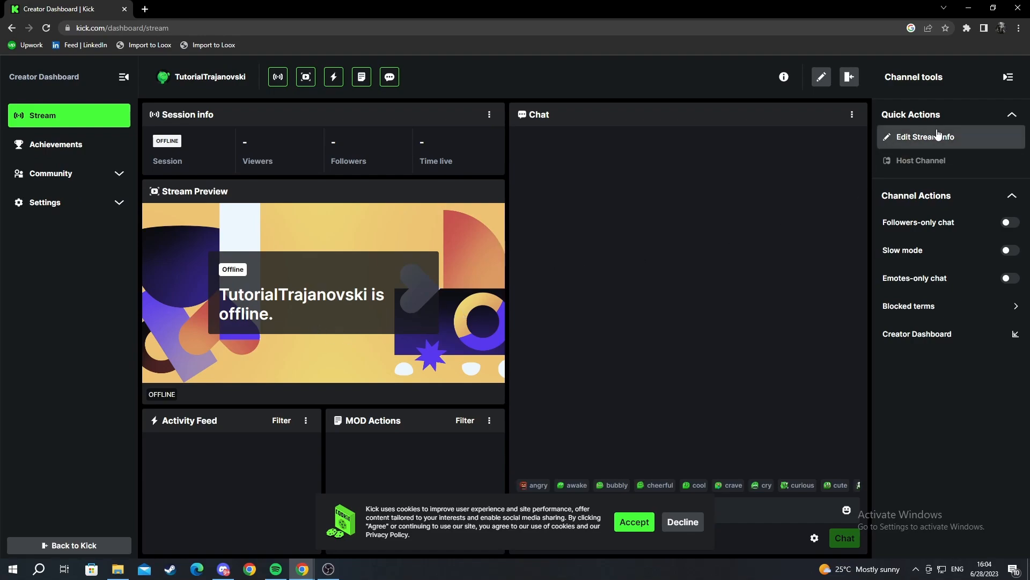
pyautogui.moveTo(747, 521)
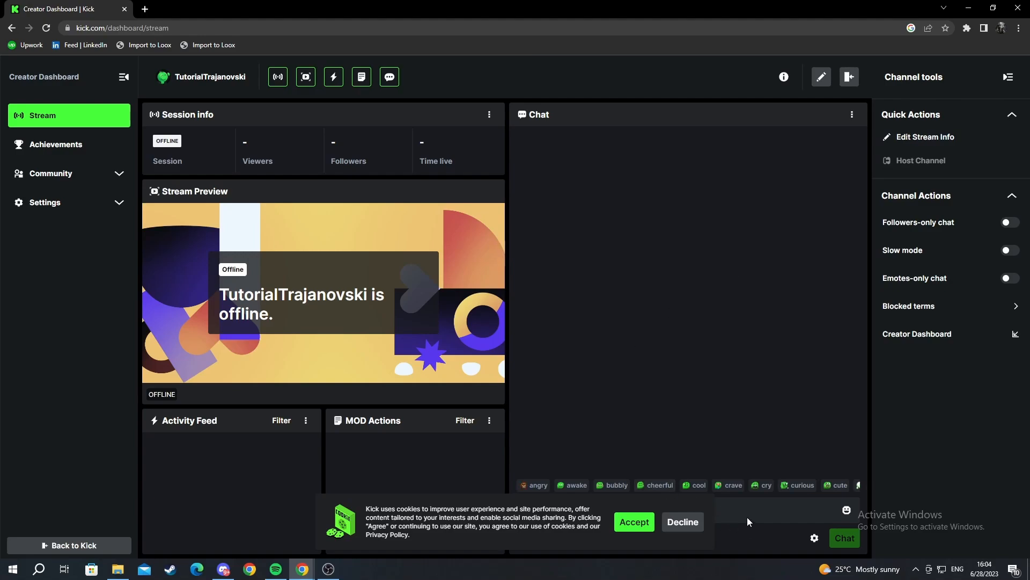
pyautogui.moveTo(236, 436)
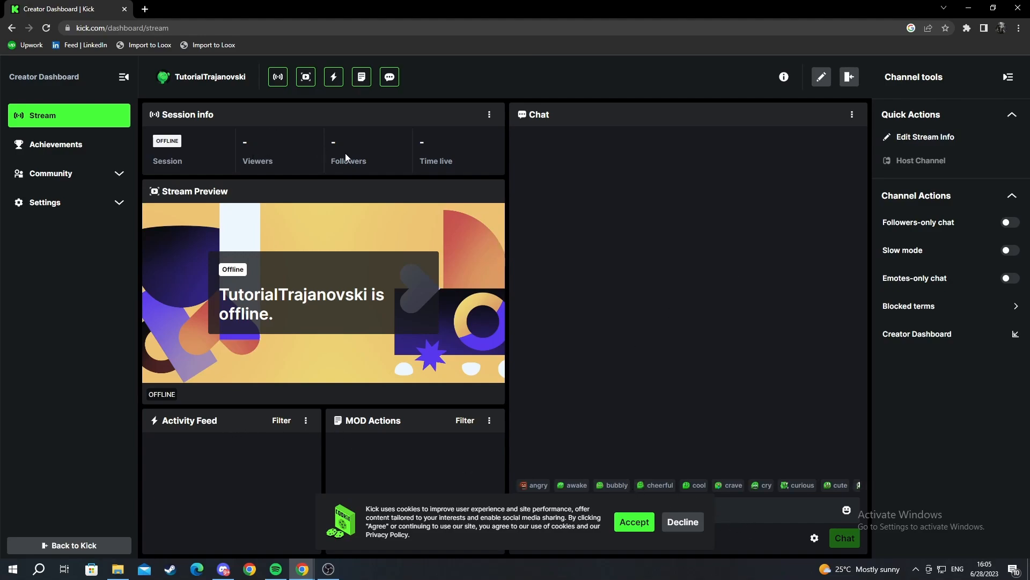
pyautogui.moveTo(98, 196)
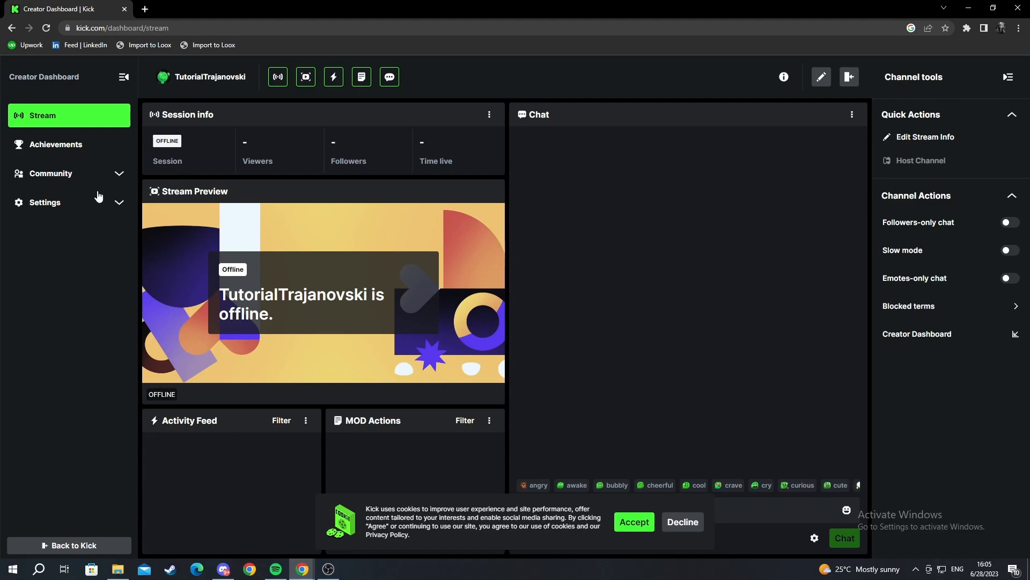
pyautogui.moveTo(645, 84)
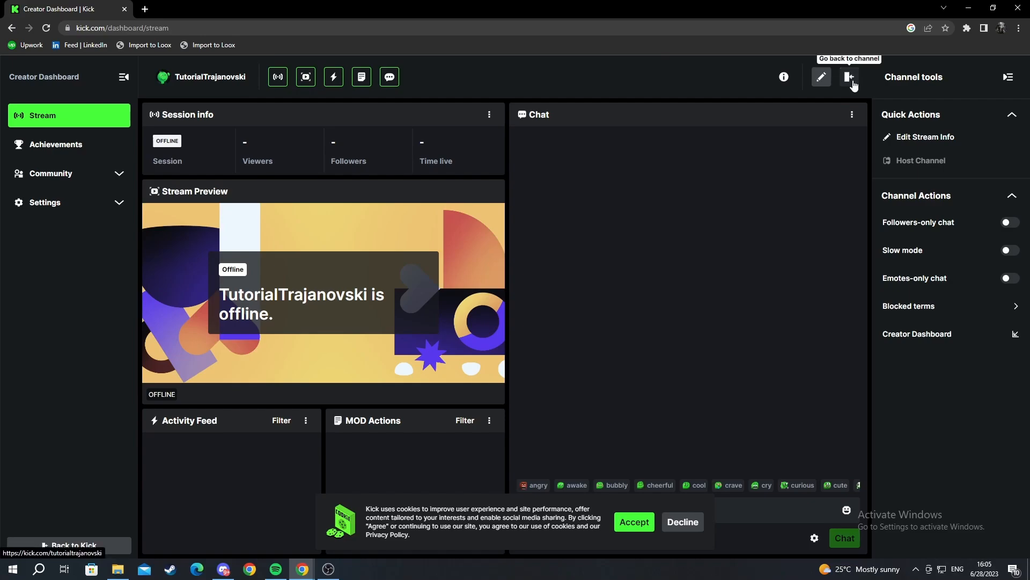
pyautogui.click(848, 77)
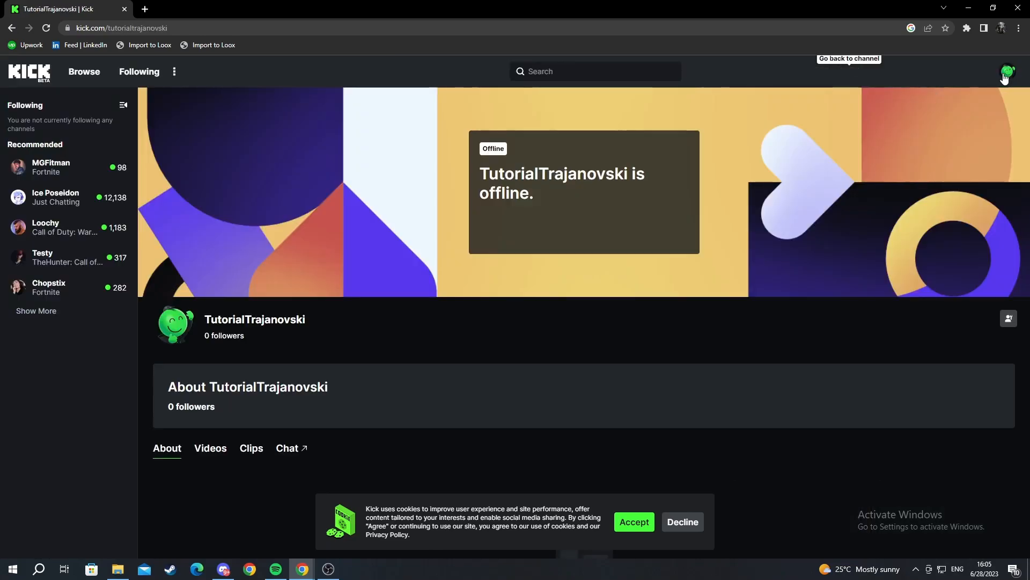
# - Review the profile settings page: banner, username, bio, email and social links
pyautogui.click(1004, 72)
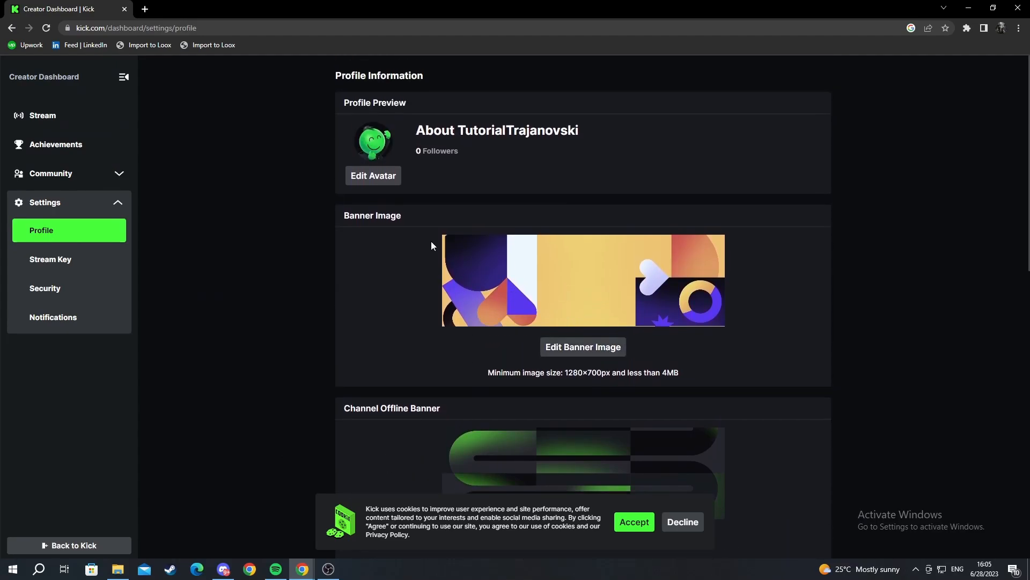
pyautogui.scroll(-3)
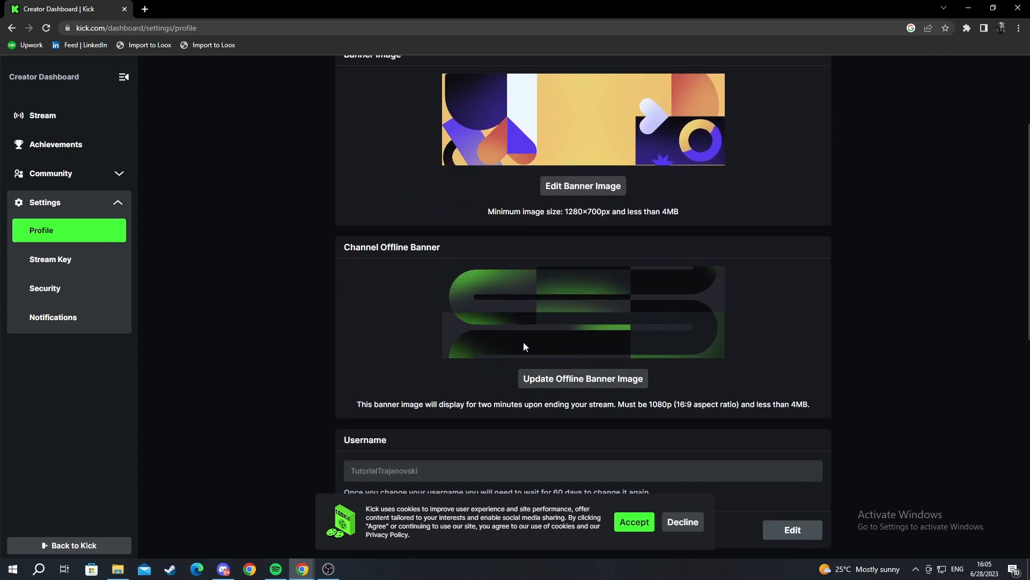
pyautogui.scroll(-3)
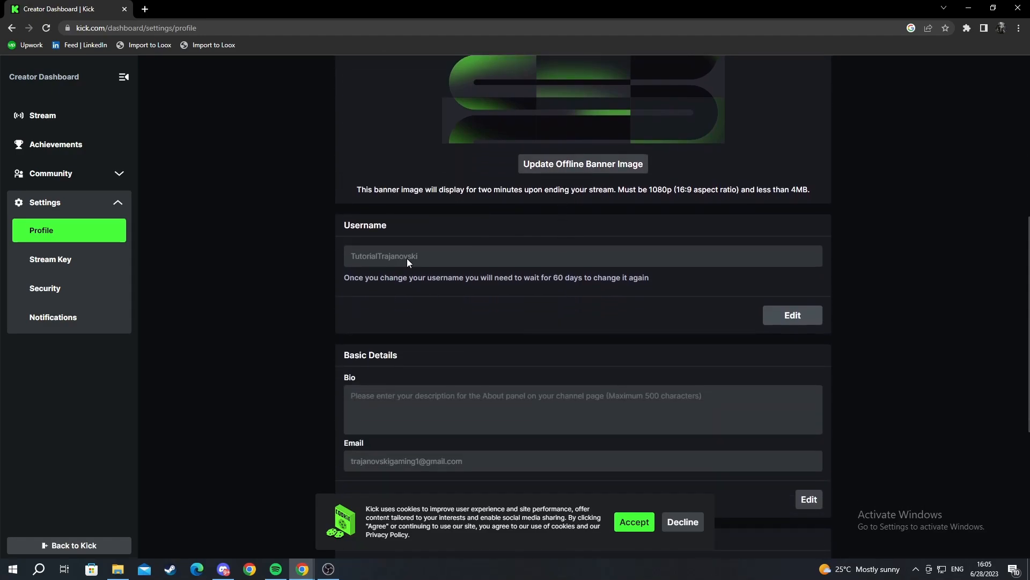
pyautogui.moveTo(511, 288)
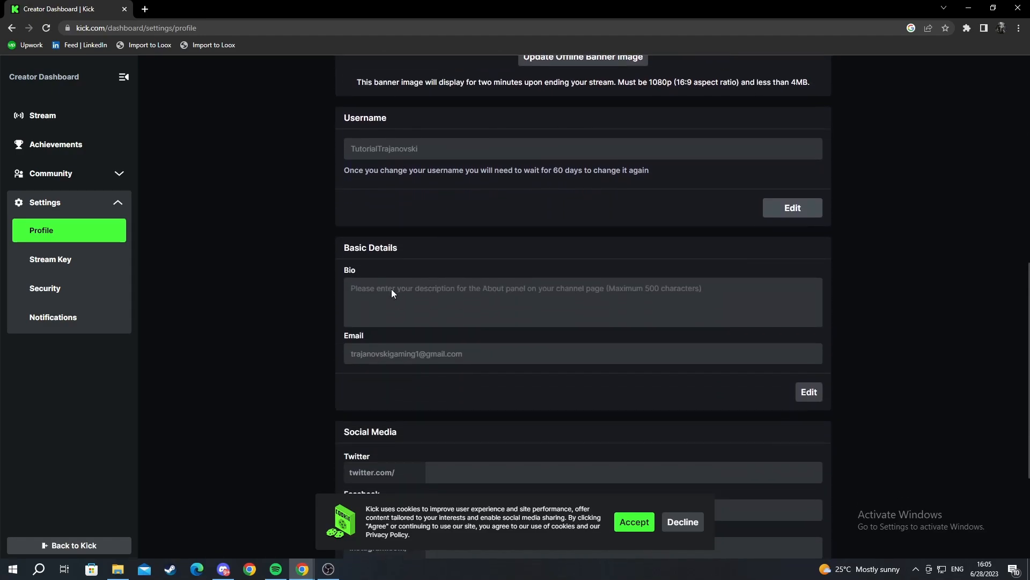
pyautogui.scroll(-3)
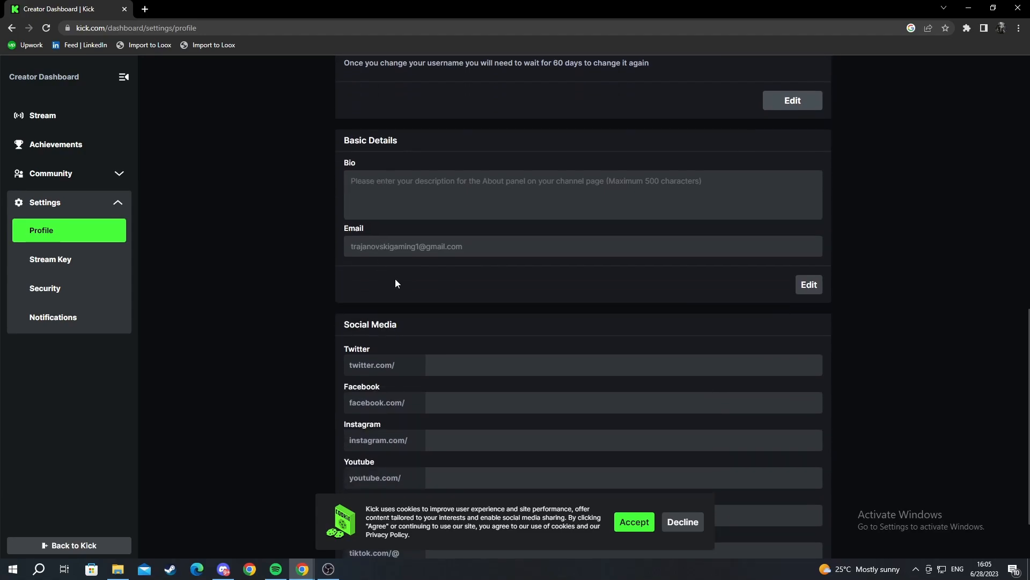
pyautogui.scroll(-3)
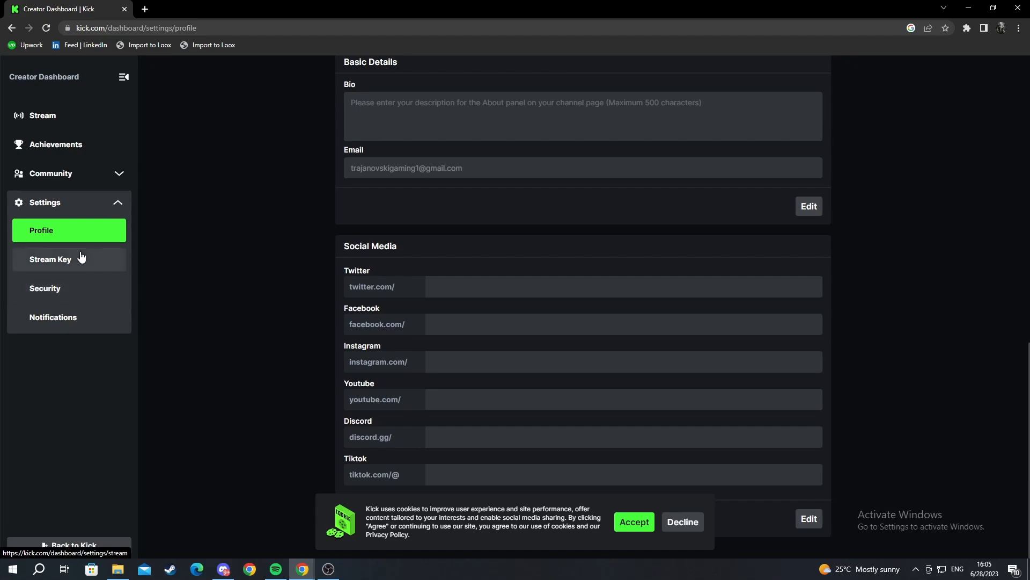
# - Show the Stream URL and Key settings page from the sidebar
pyautogui.click(50, 259)
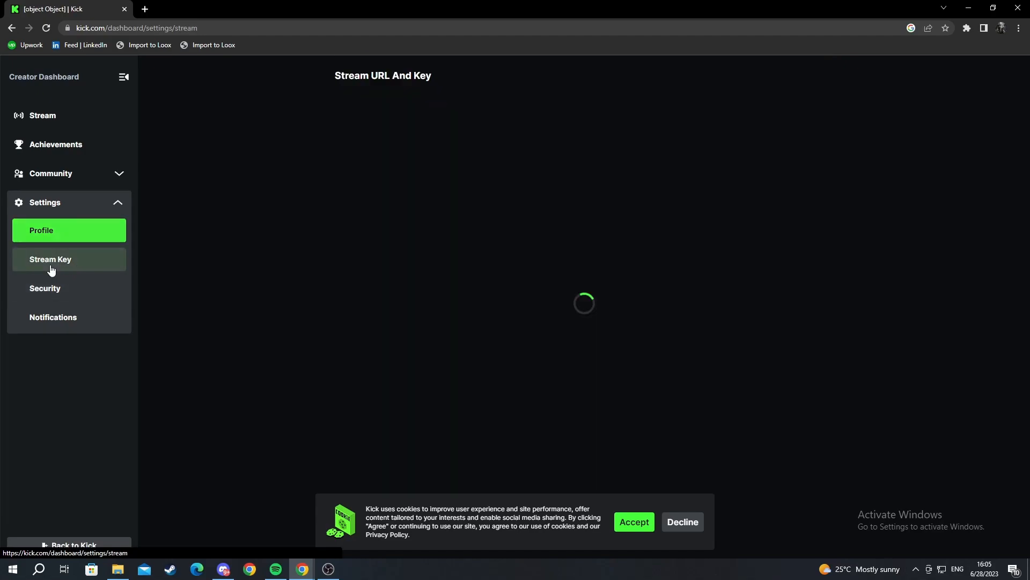
pyautogui.click(50, 259)
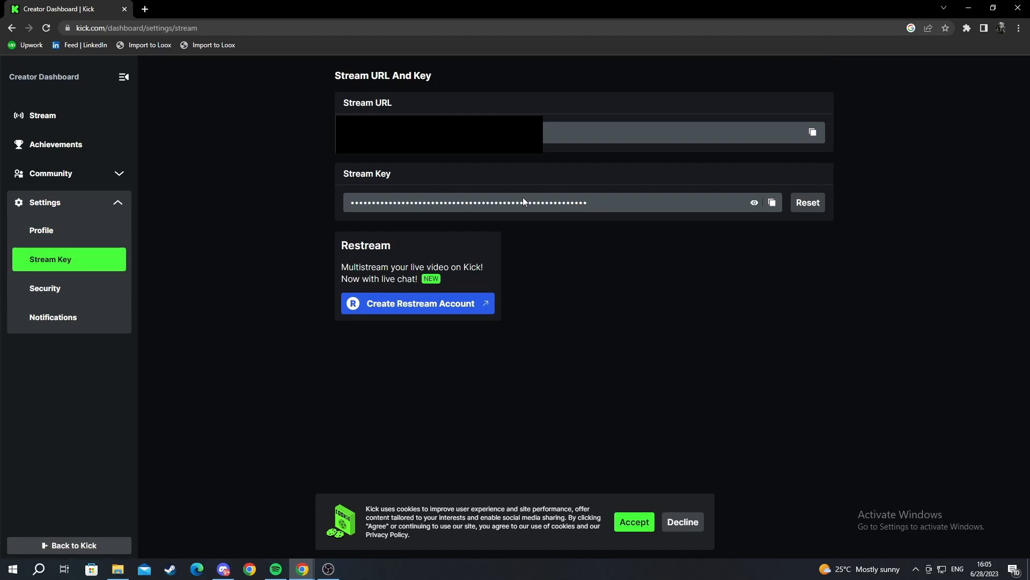
pyautogui.moveTo(368, 203)
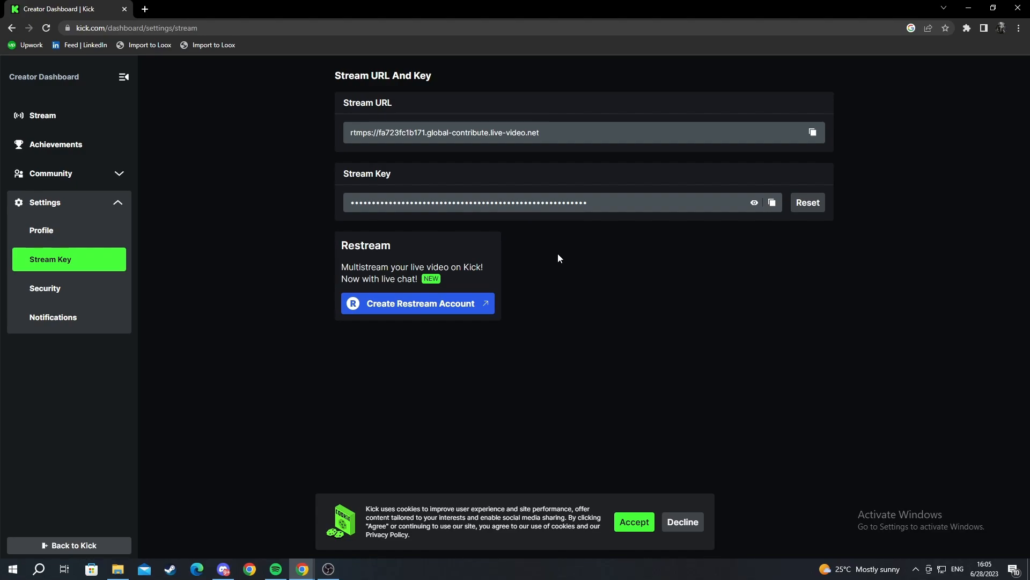
pyautogui.moveTo(562, 229)
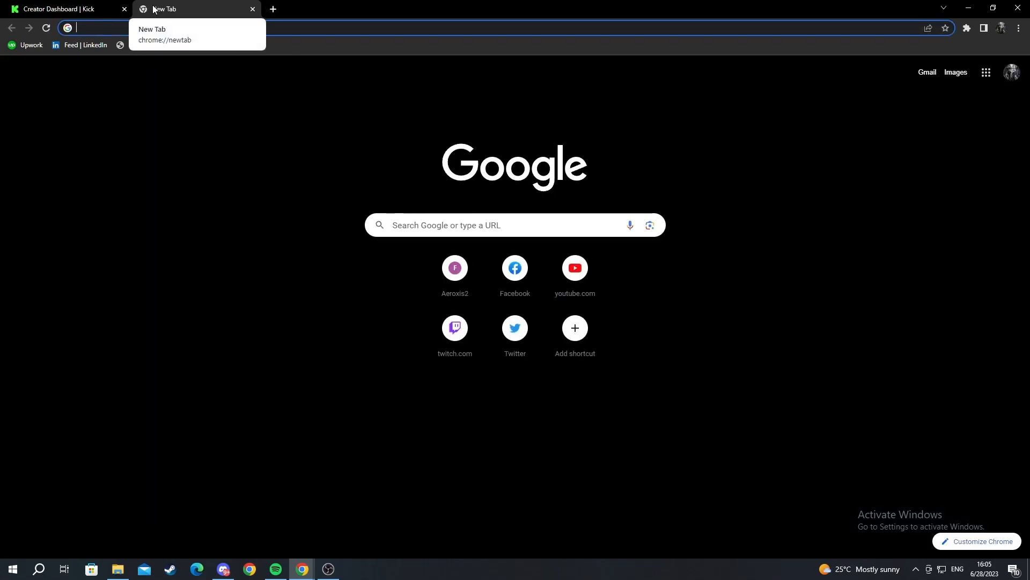
# - Search Google for slobs and visit the Streamlabs Desktop website
pyautogui.write('soap2day.to')
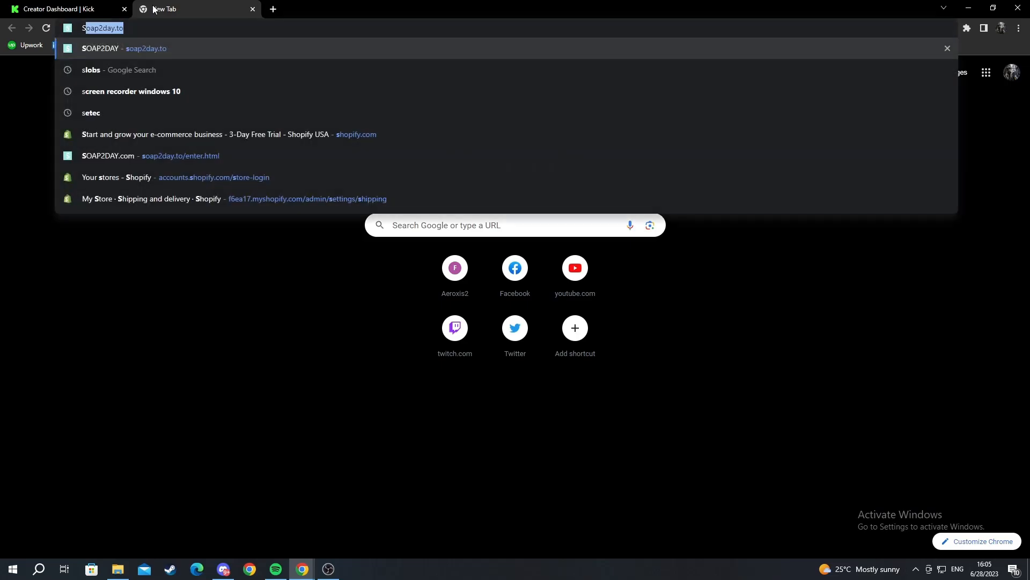
pyautogui.click(90, 69)
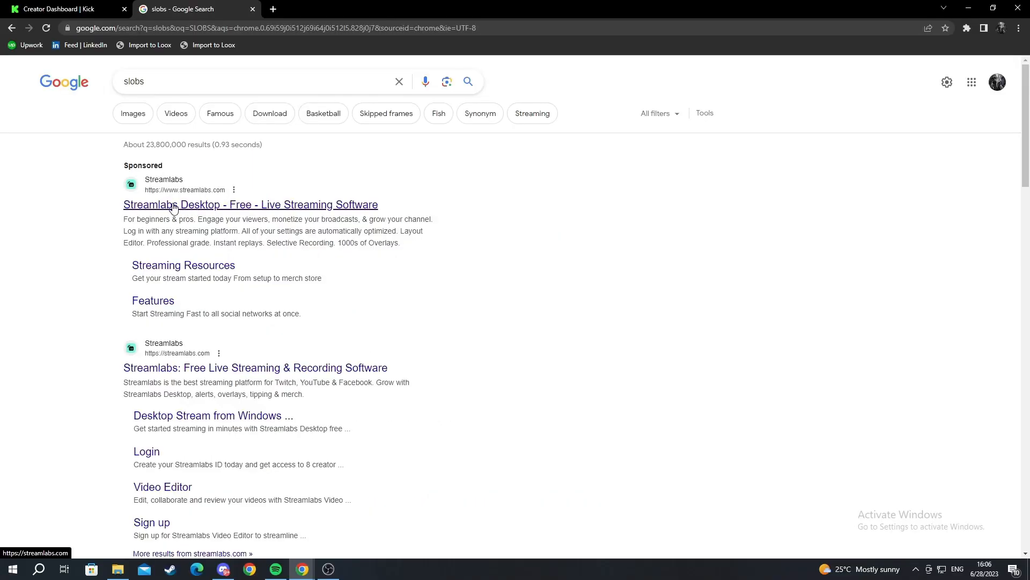
pyautogui.click(250, 204)
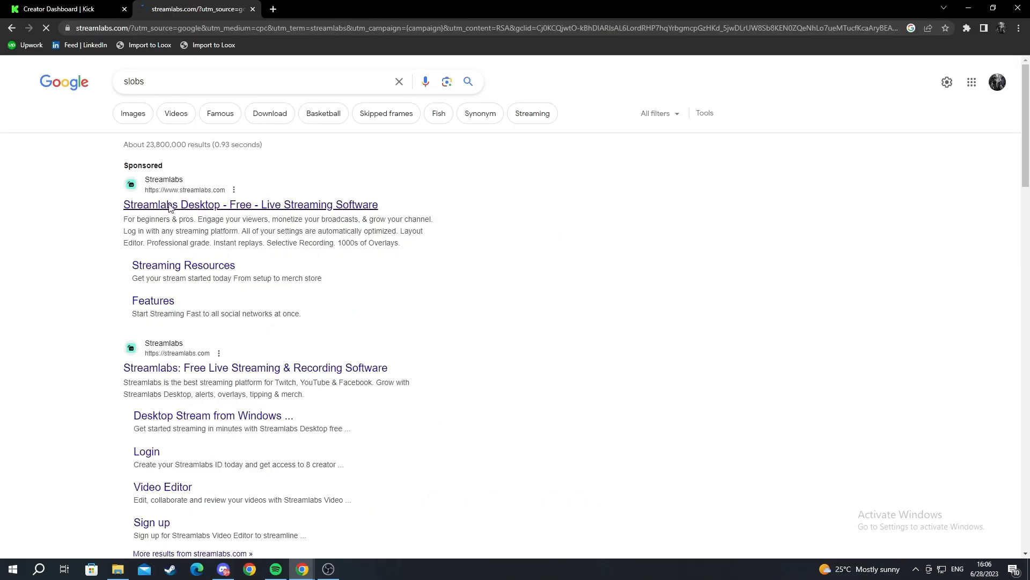
pyautogui.click(251, 204)
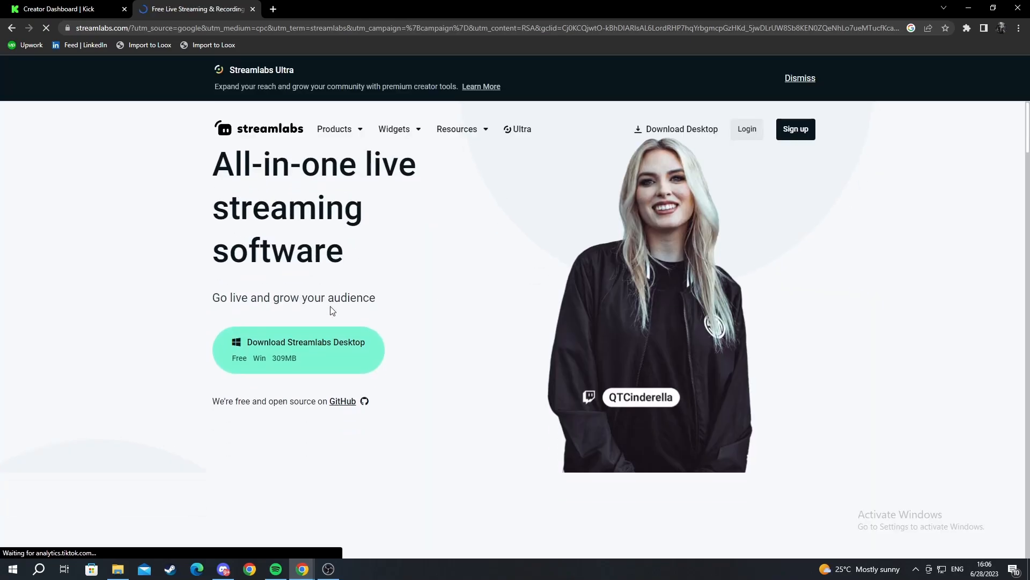
# - Reach the Streamlabs Desktop for Windows download page, then close the tab
pyautogui.scroll(-3)
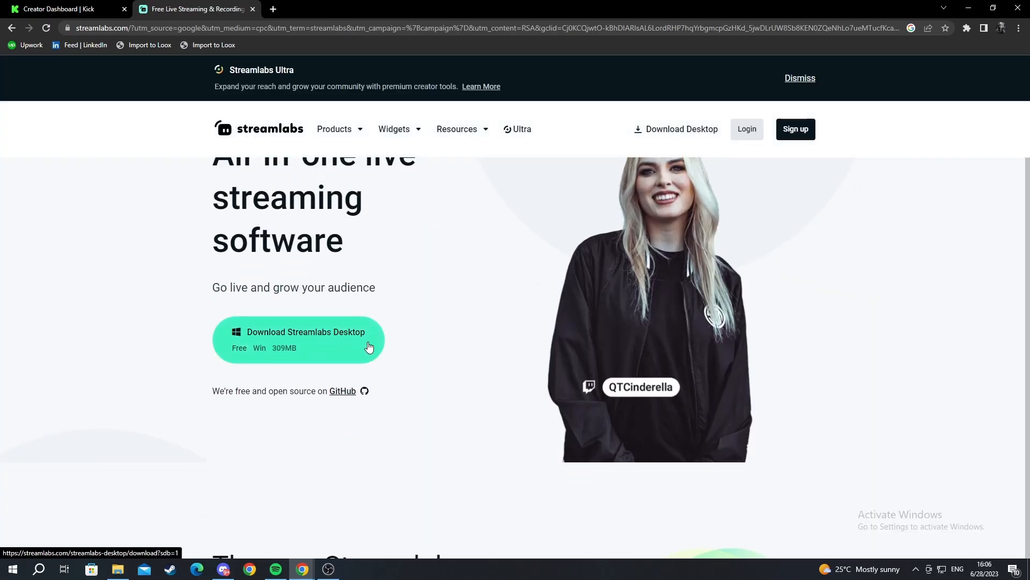
pyautogui.click(336, 129)
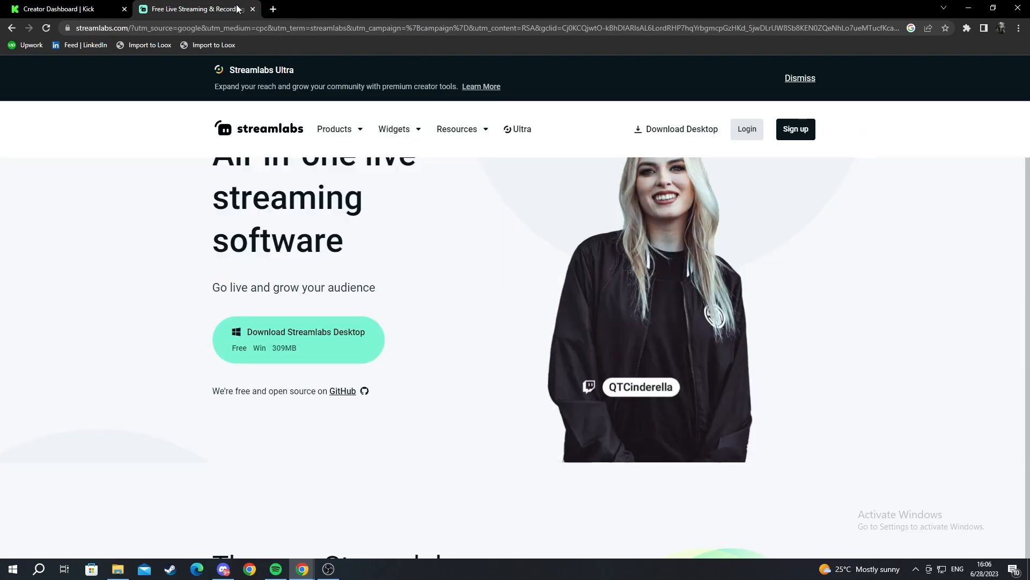
pyautogui.click(62, 9)
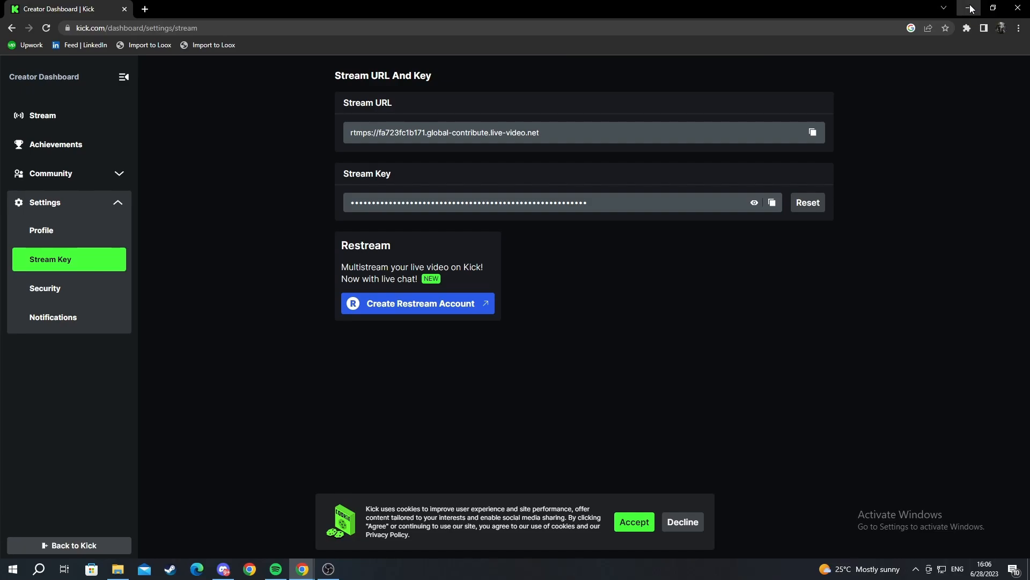
# - Minimize Chrome so the Windows desktop is visible
pyautogui.click(971, 8)
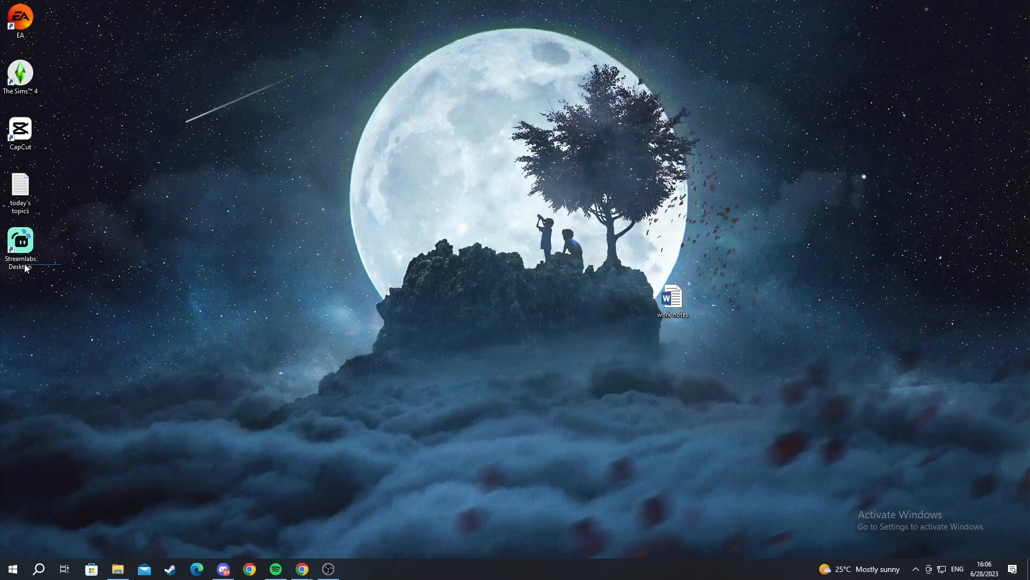
pyautogui.moveTo(20, 247)
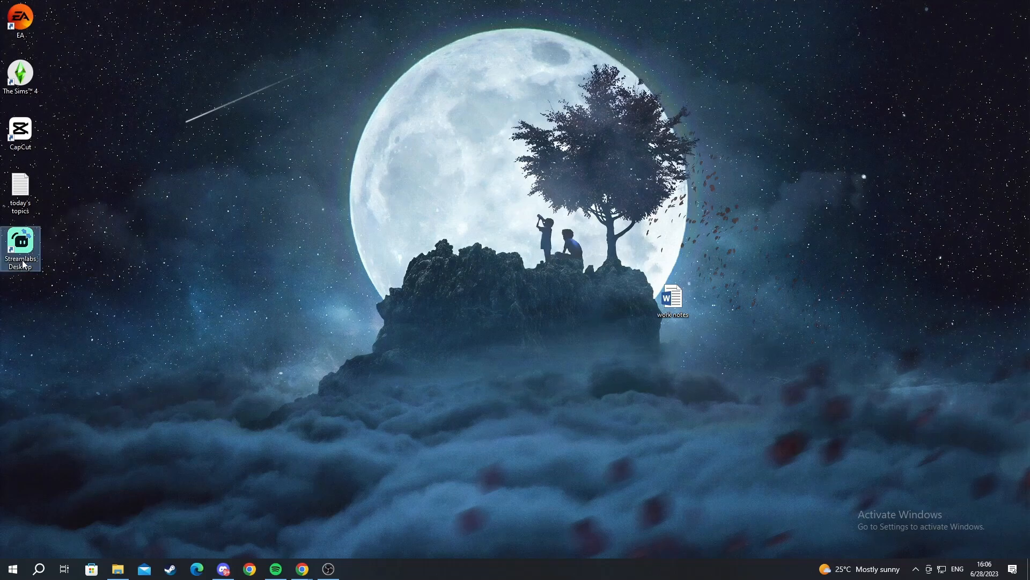
# - Launch Streamlabs Desktop from its desktop shortcut
pyautogui.doubleClick(19, 245)
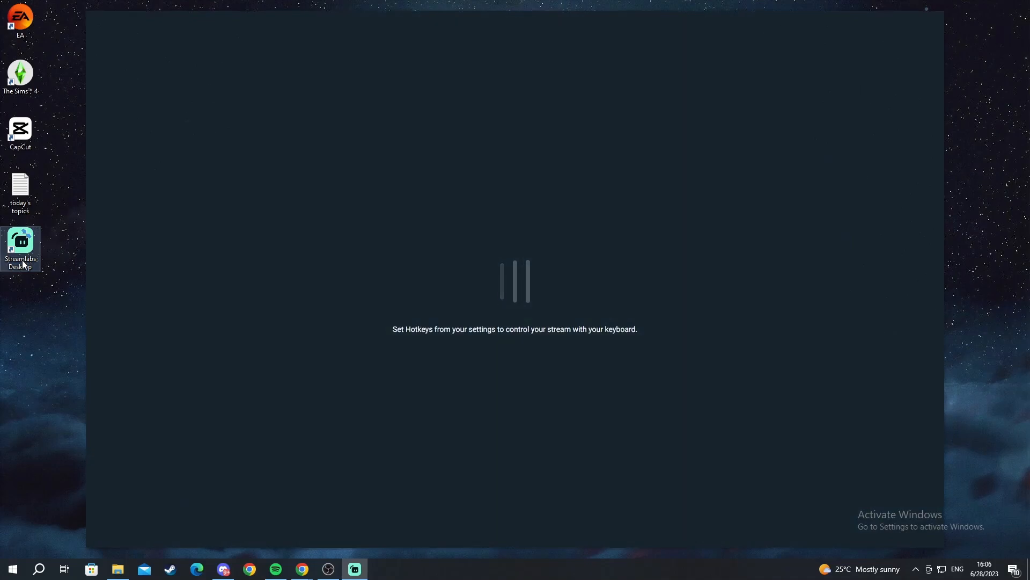
pyautogui.moveTo(158, 259)
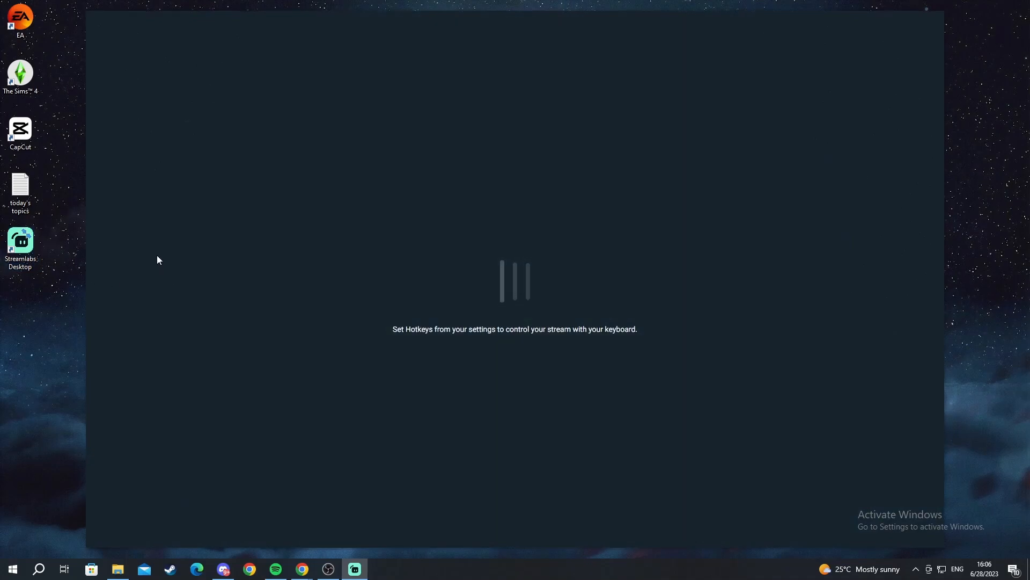
pyautogui.moveTo(414, 342)
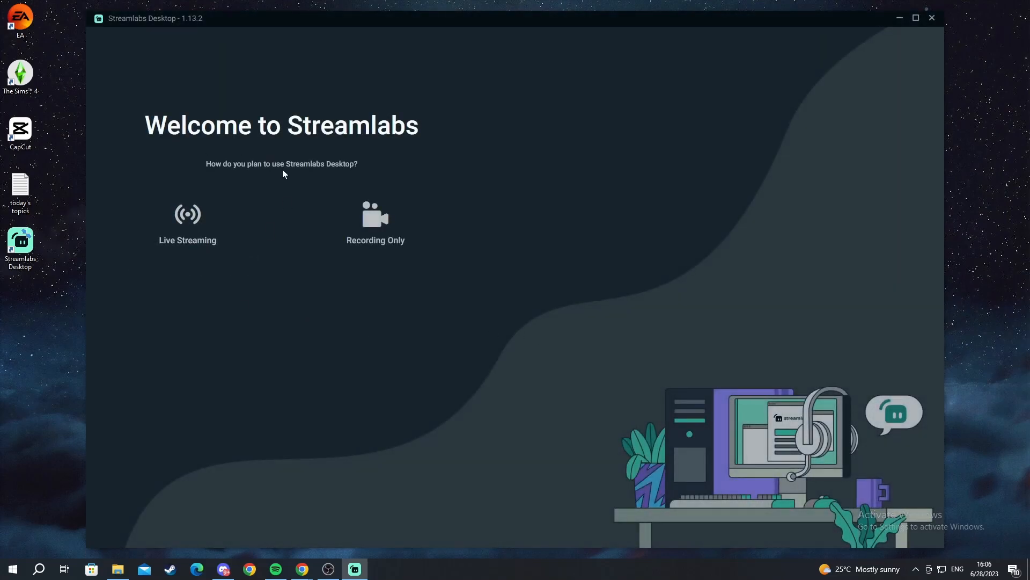
pyautogui.moveTo(340, 172)
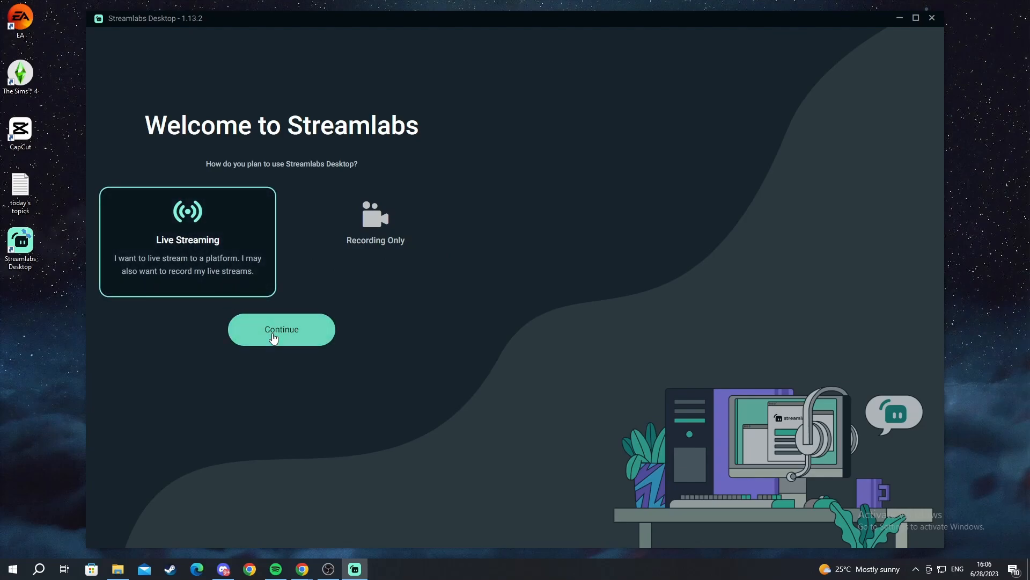
# - Complete setup: Live Streaming, skip login, Start Fresh, skip devices, free Starter plan
pyautogui.click(280, 329)
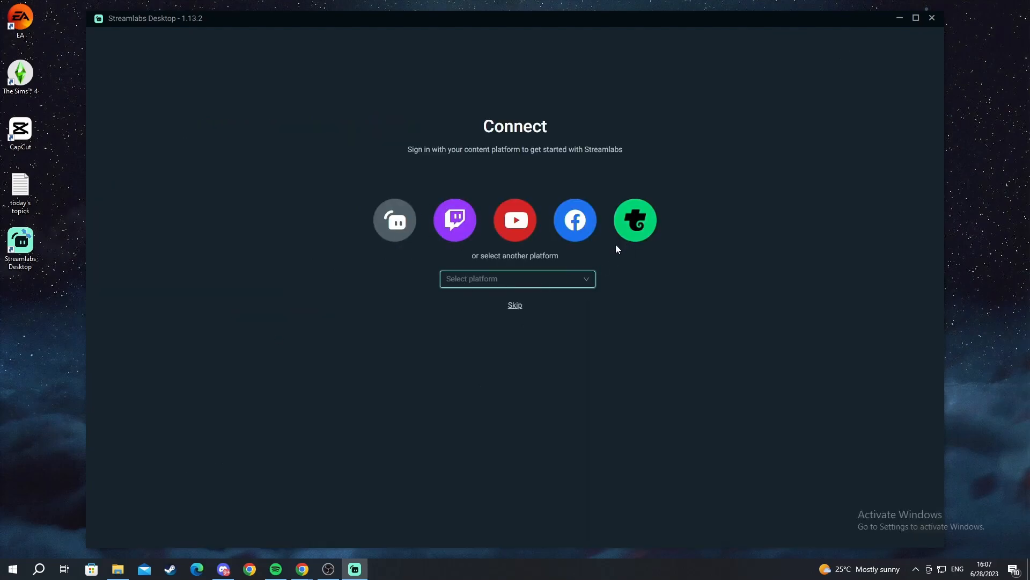
pyautogui.moveTo(514, 308)
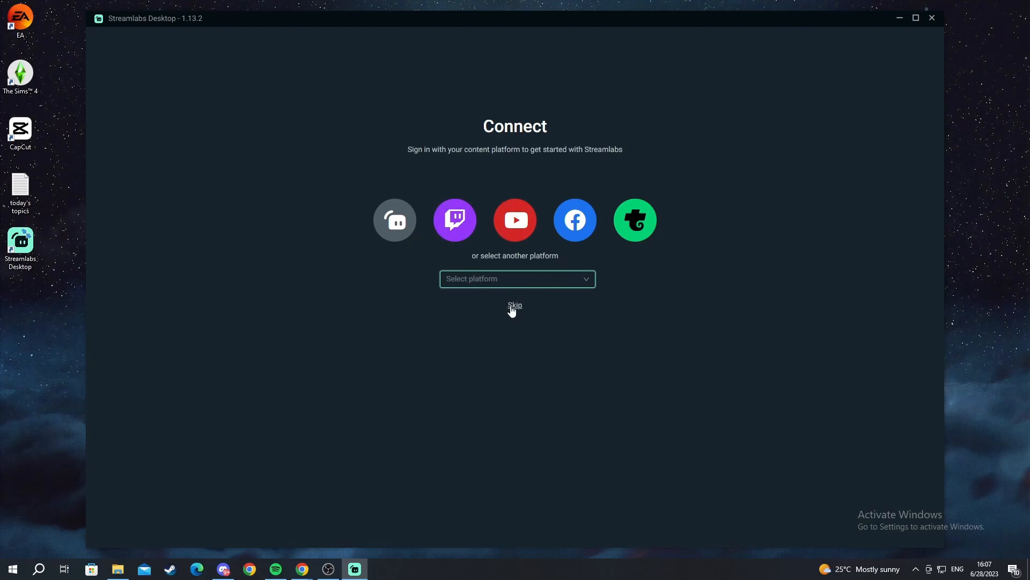
pyautogui.click(514, 305)
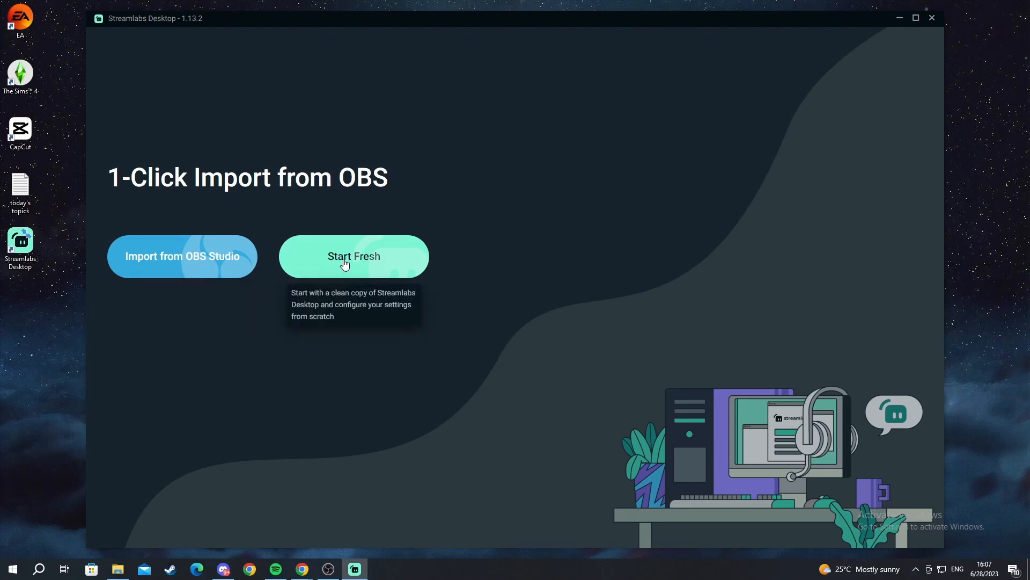
pyautogui.click(353, 257)
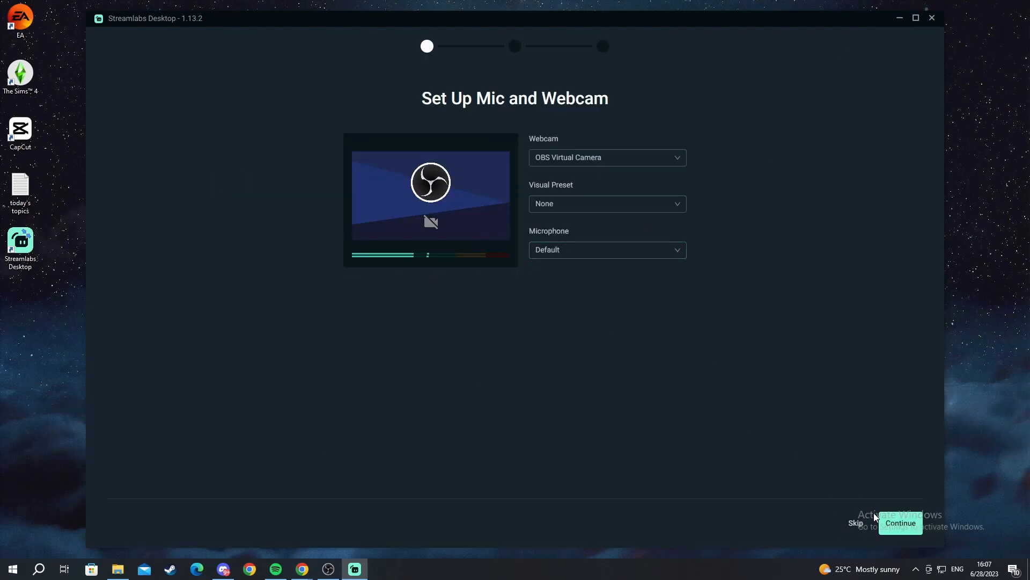
pyautogui.click(900, 522)
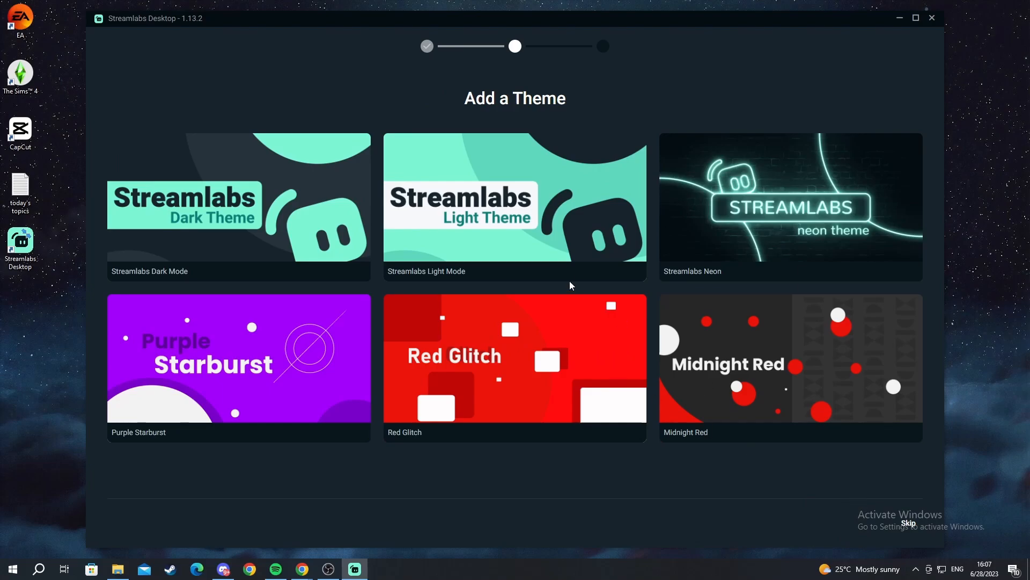
pyautogui.moveTo(909, 524)
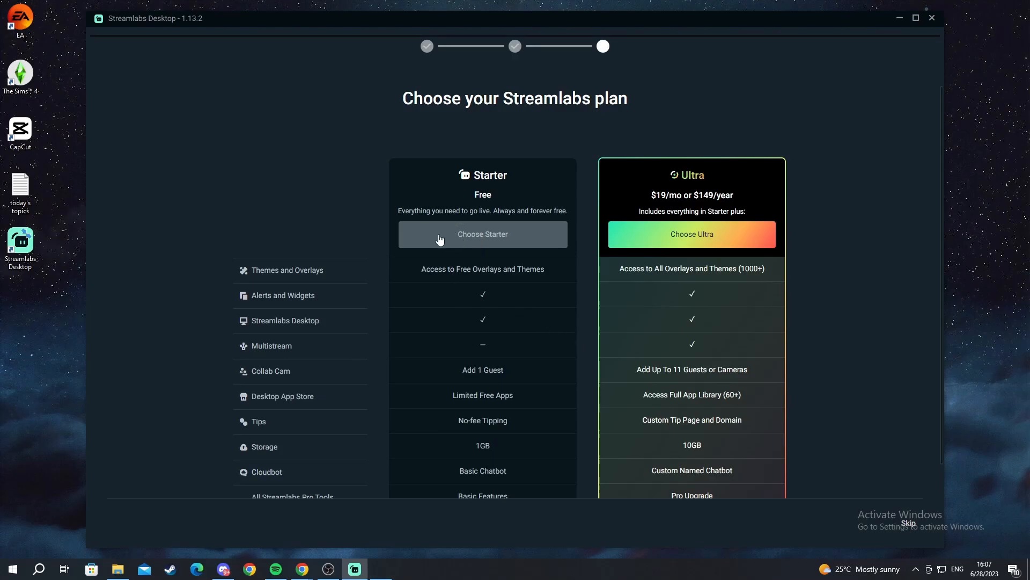
pyautogui.click(482, 234)
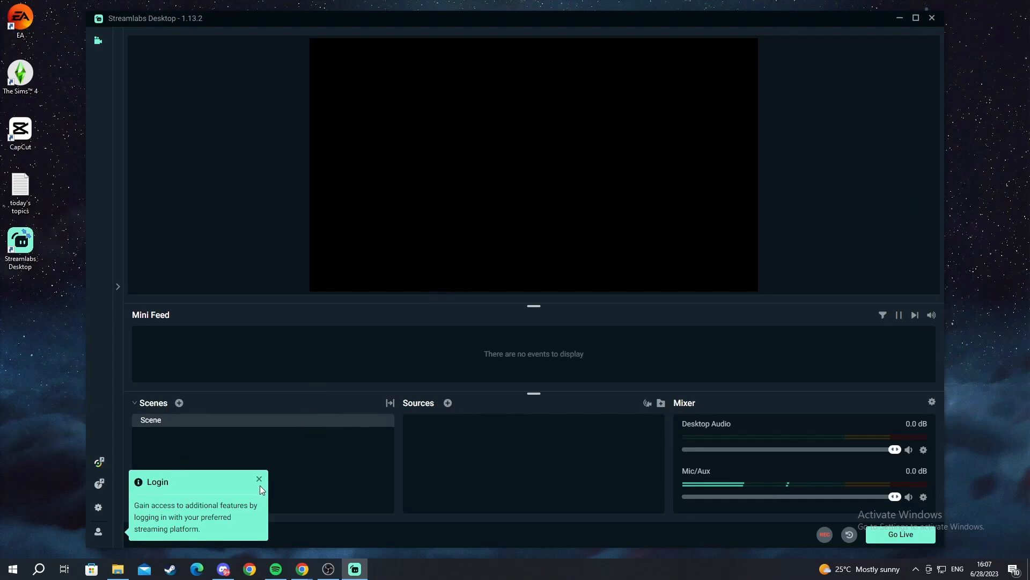
# - Set the Stream Type to Custom Streaming Server in the Stream settings
pyautogui.click(258, 479)
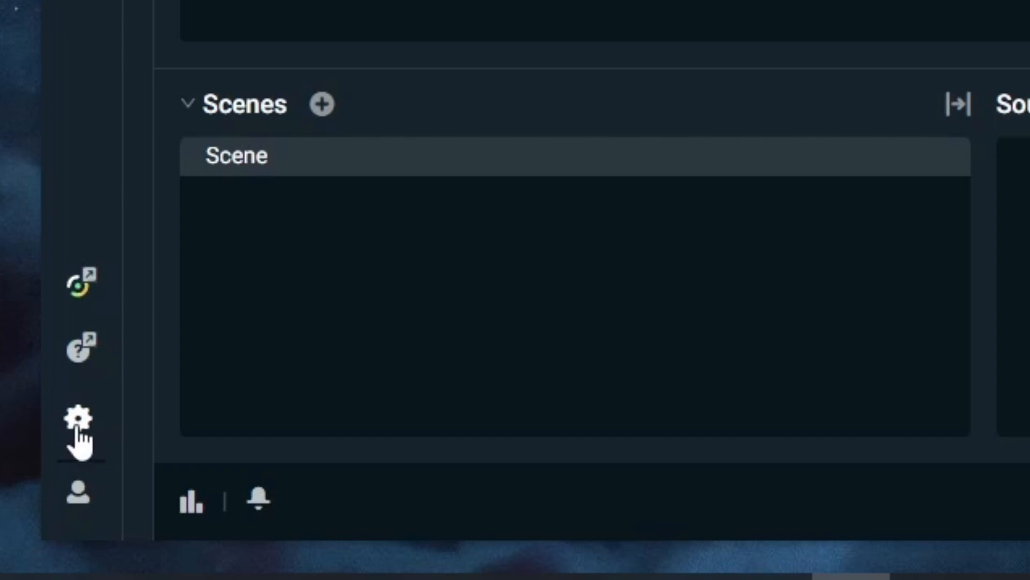
pyautogui.click(78, 419)
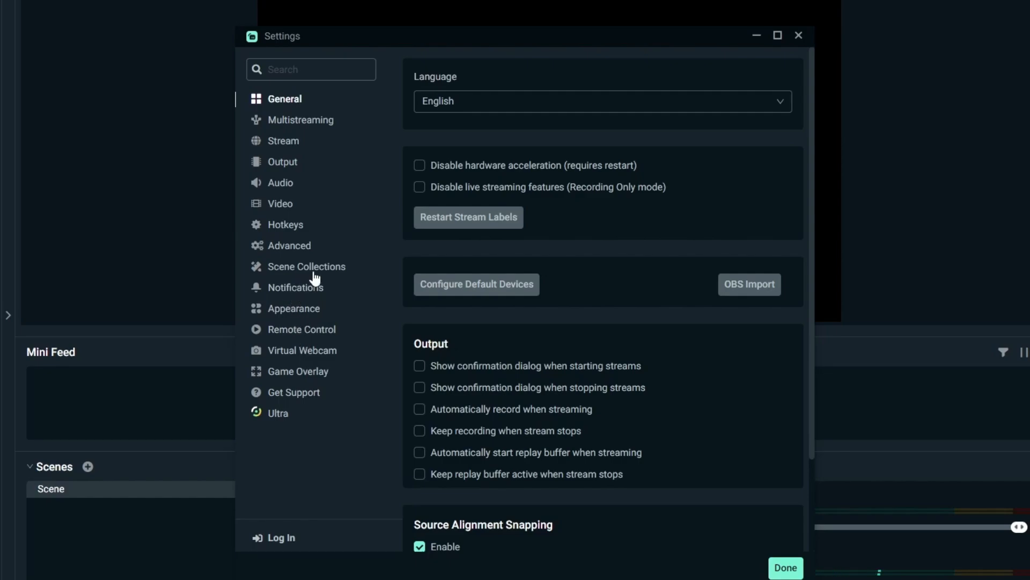
pyautogui.scroll(-3)
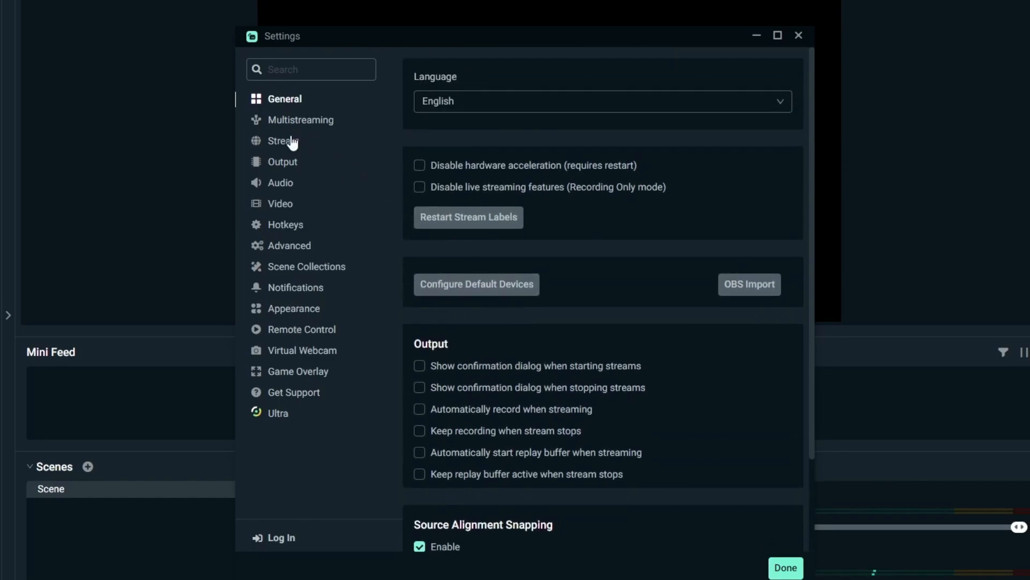
pyautogui.click(282, 139)
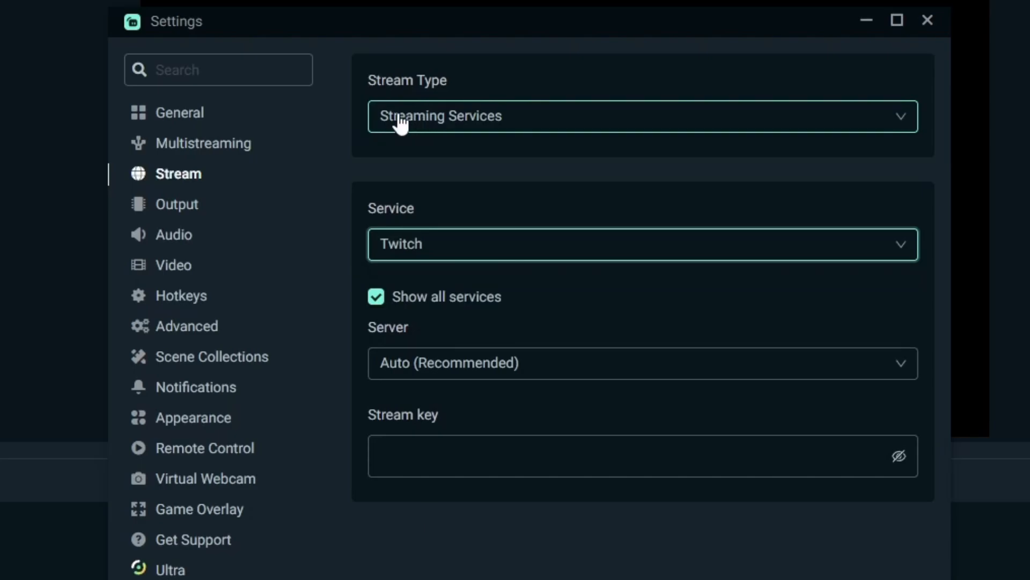
pyautogui.click(641, 116)
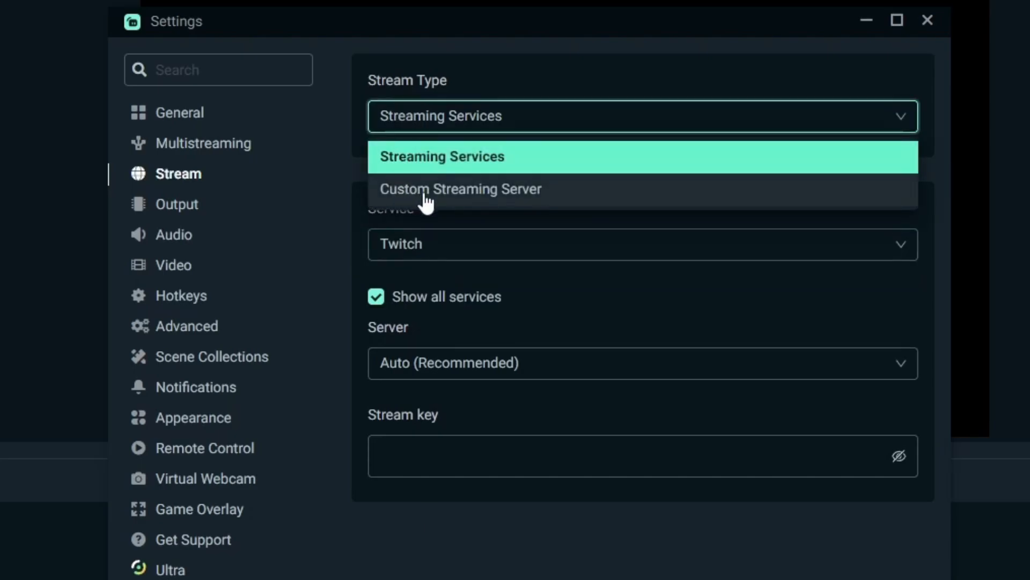
pyautogui.click(461, 189)
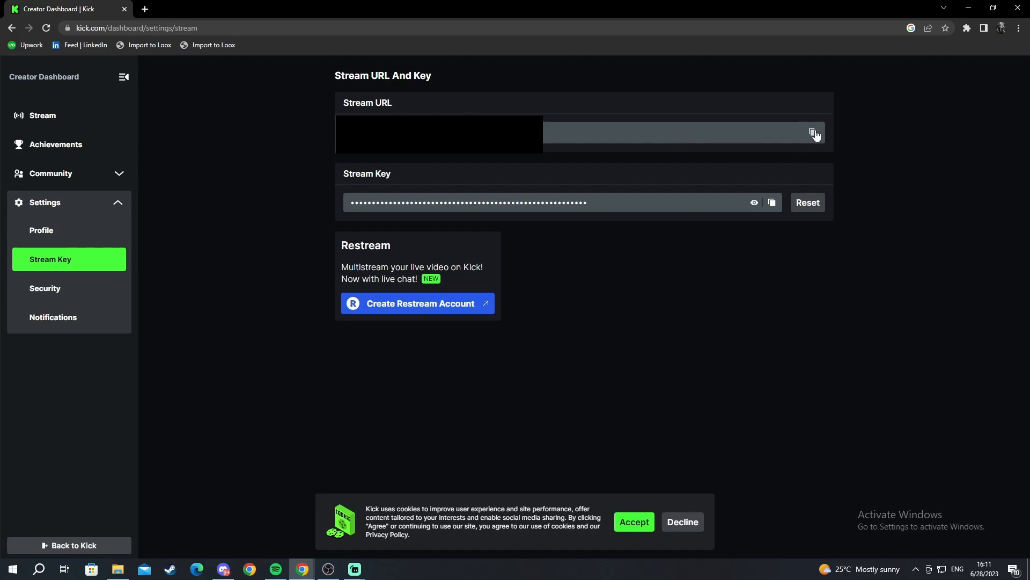
# - Enter Kick's stream URL and stream key as the custom server and save with Done
pyautogui.click(353, 569)
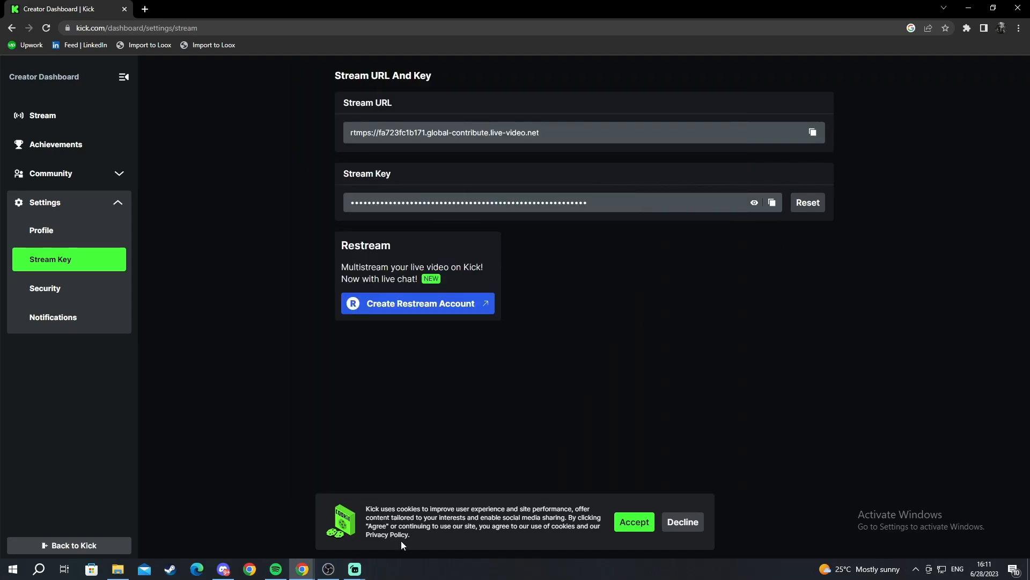
pyautogui.click(353, 569)
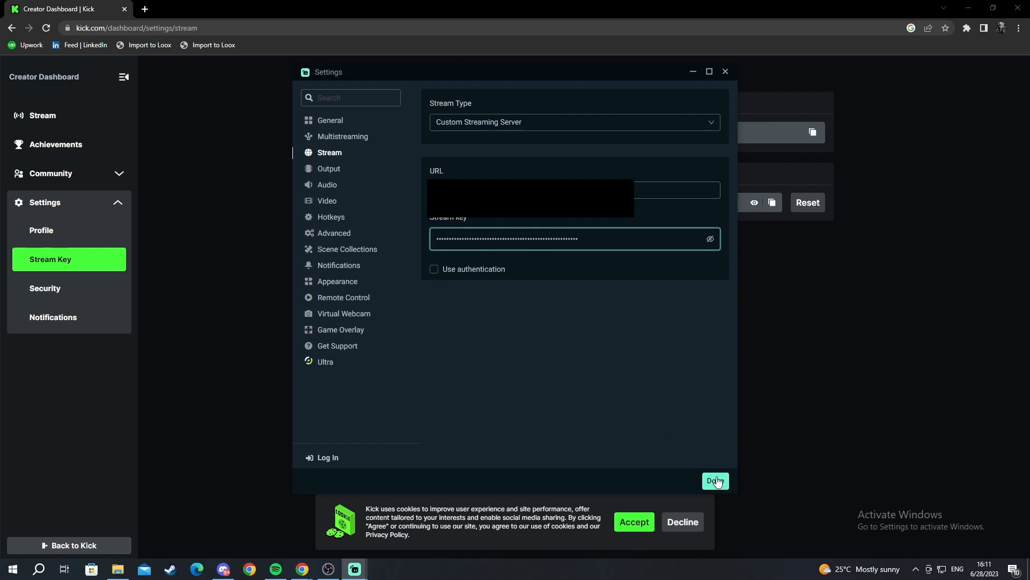
pyautogui.click(715, 481)
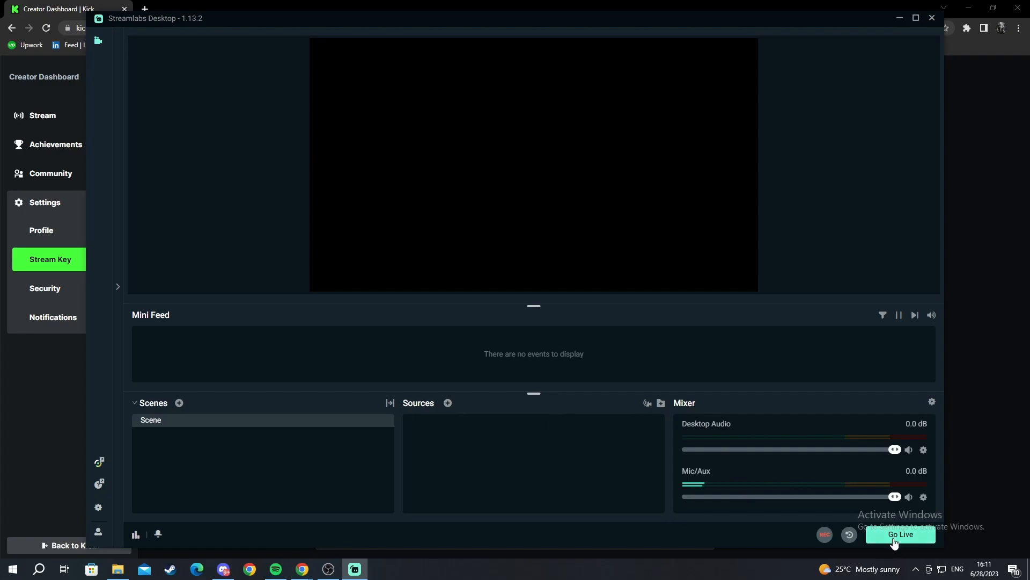
pyautogui.moveTo(259, 430)
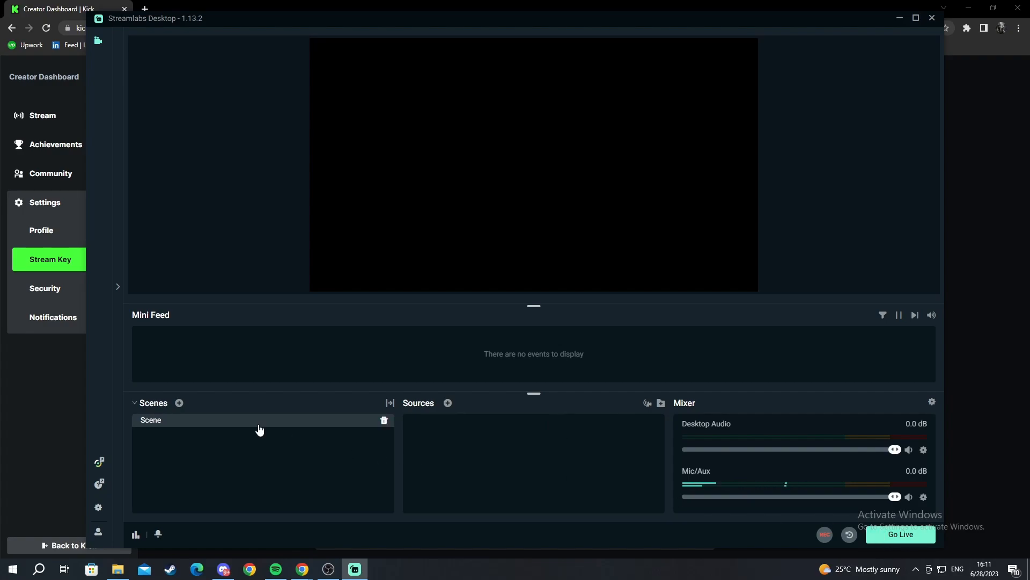
pyautogui.moveTo(179, 403)
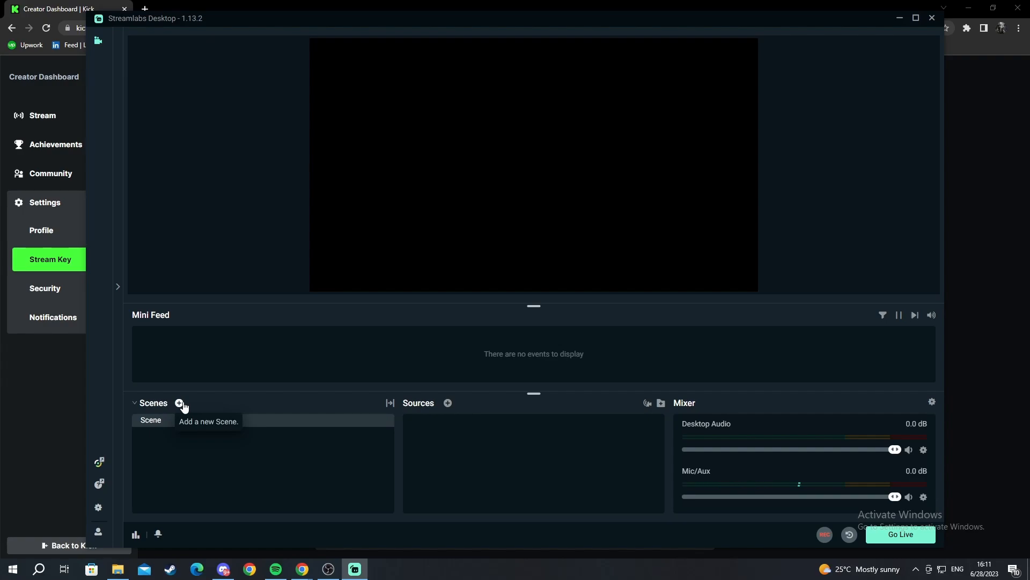
# - Add a new scene named Screen 1 and make it active
pyautogui.click(179, 403)
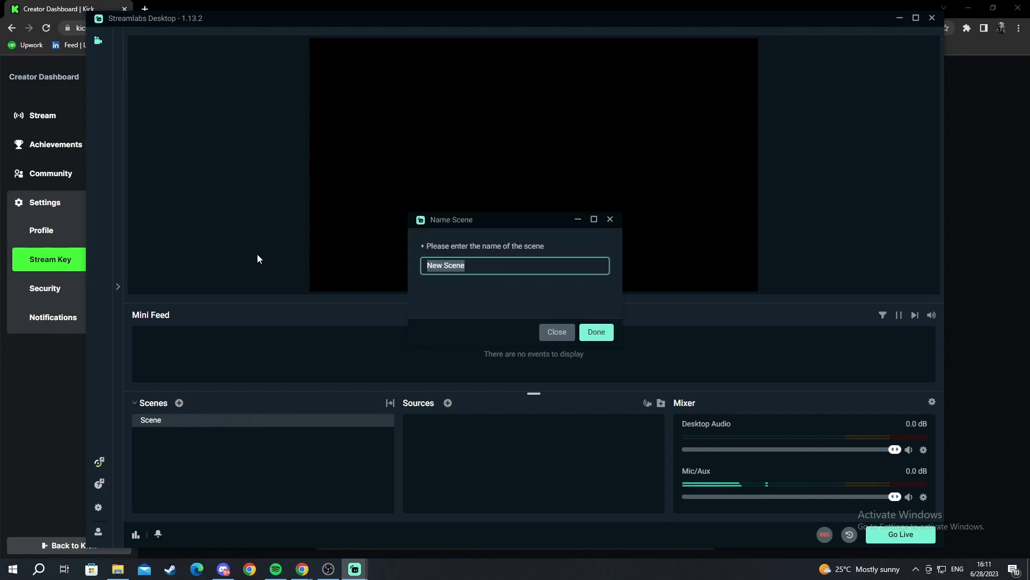
pyautogui.write('Screen')
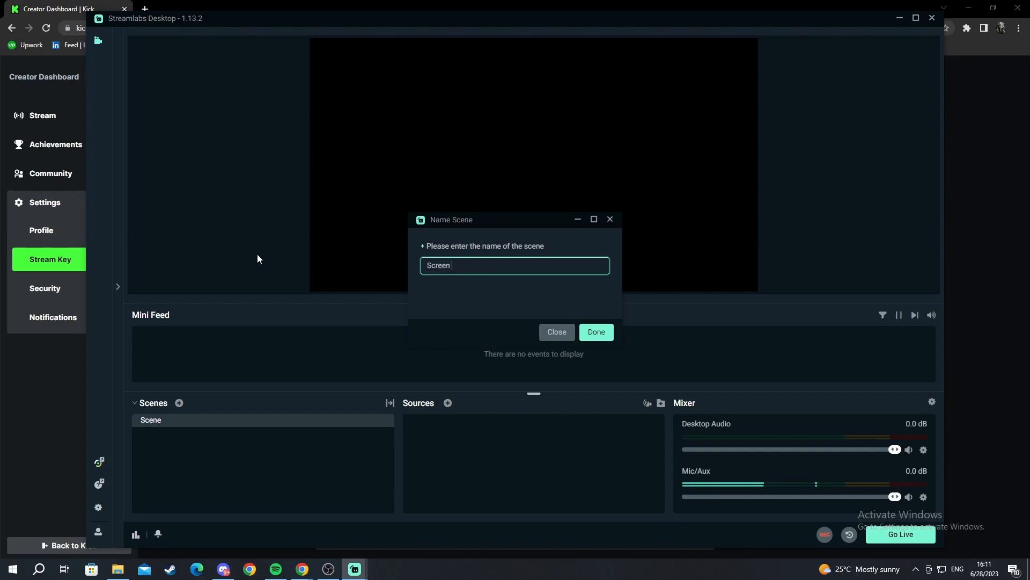
pyautogui.click(595, 331)
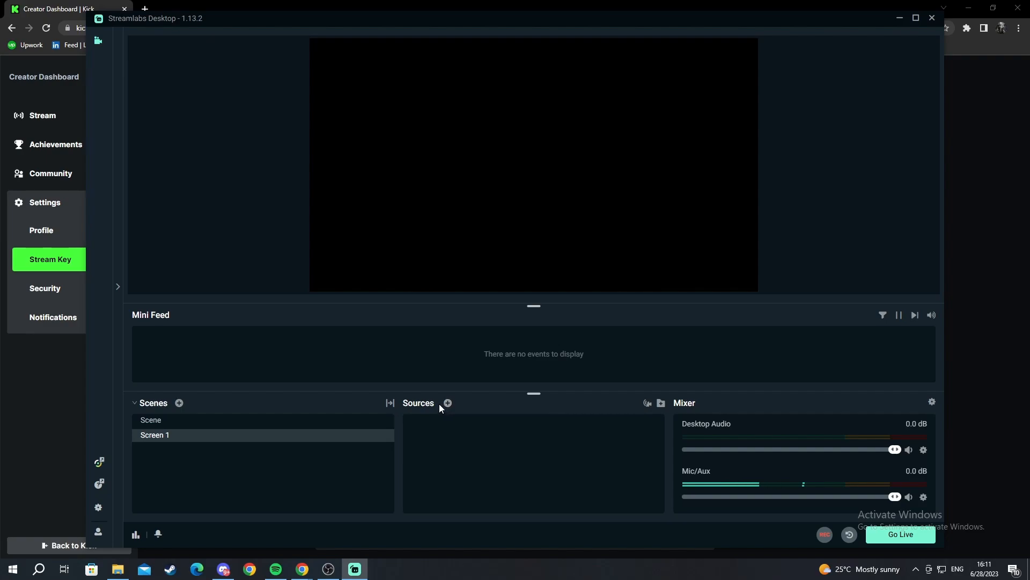
# - Add a Display Capture source named '111' to Screen 1 with default primary-monitor settings
pyautogui.click(448, 403)
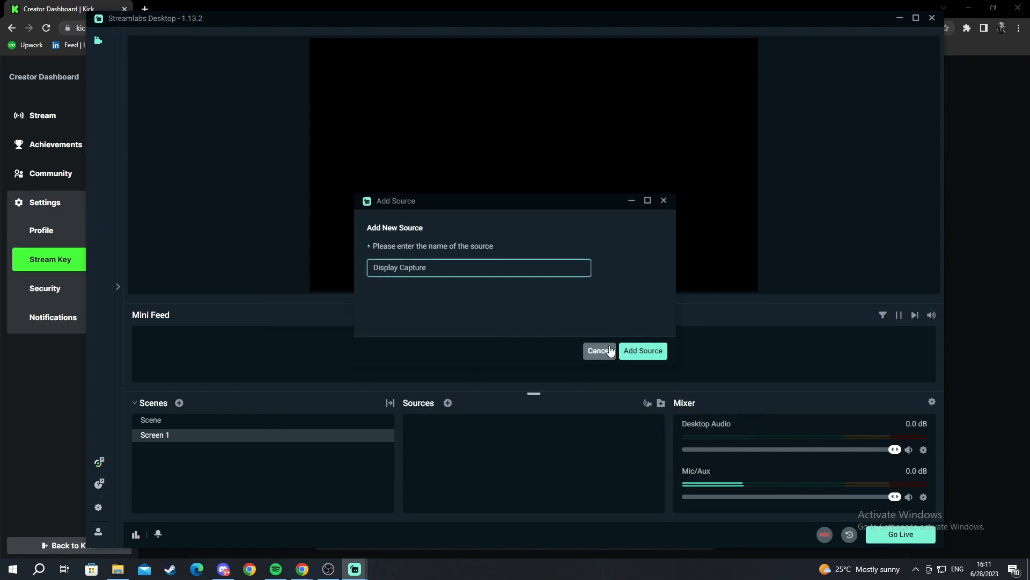
pyautogui.write('111')
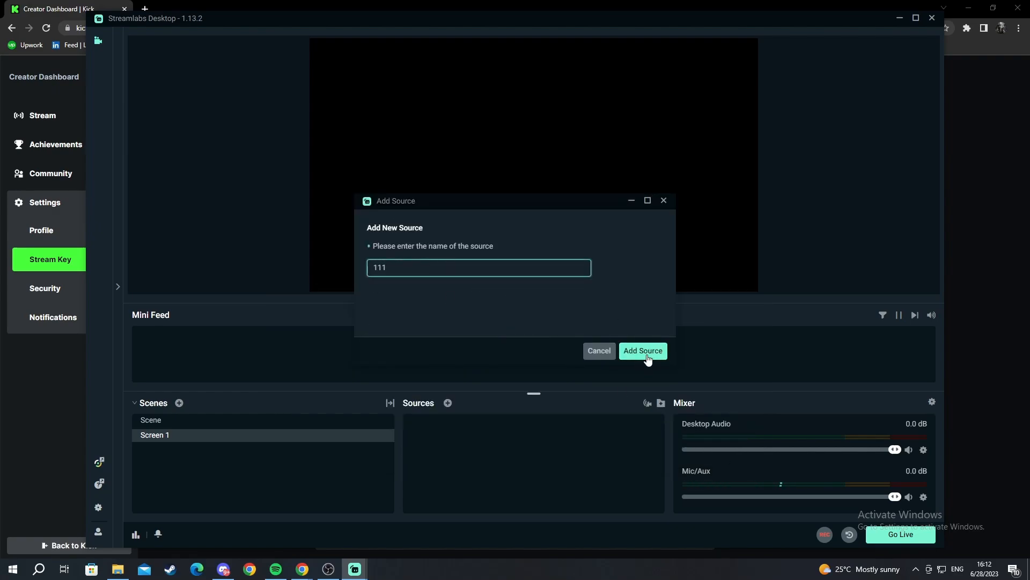
pyautogui.click(642, 350)
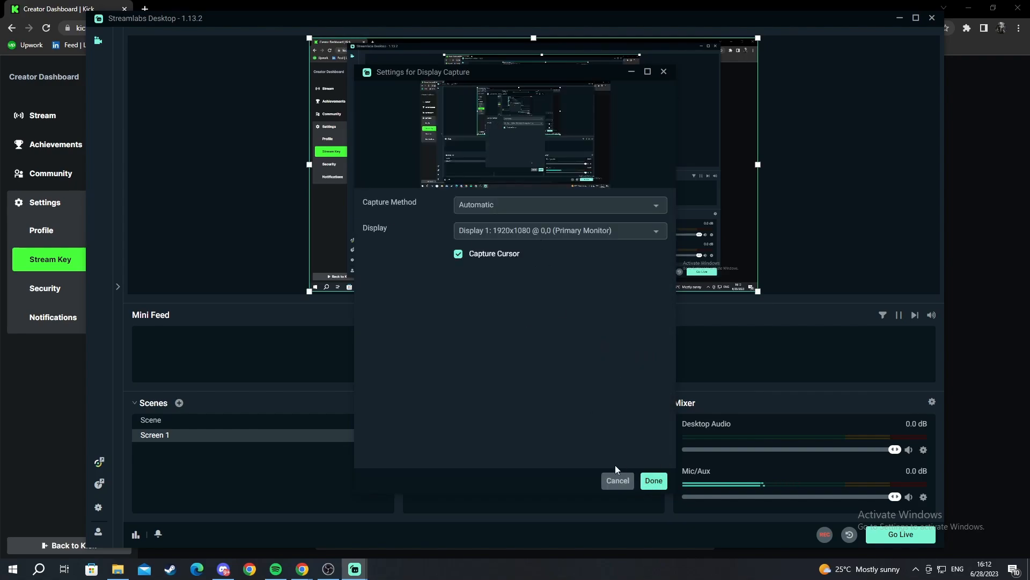
pyautogui.click(652, 481)
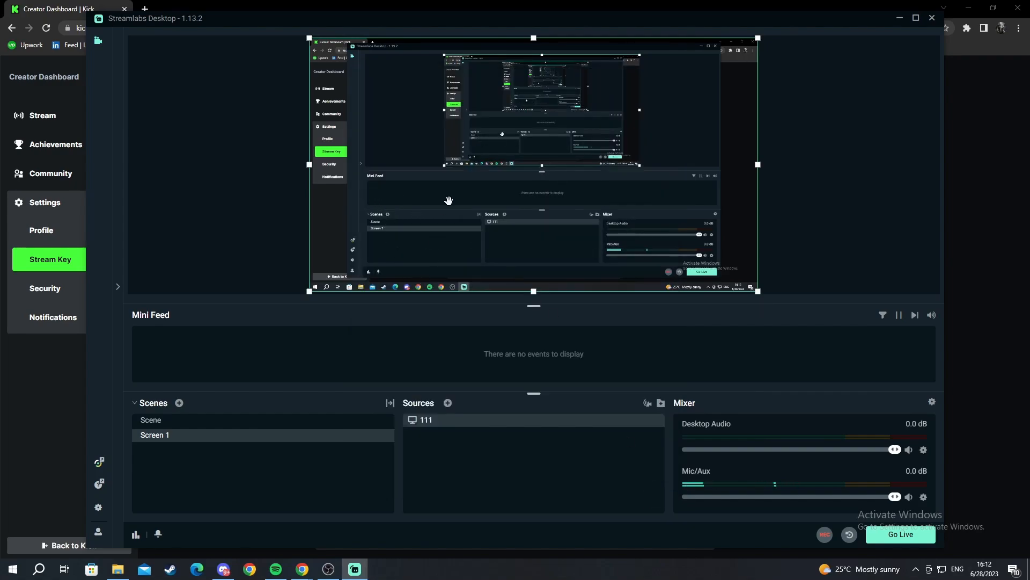